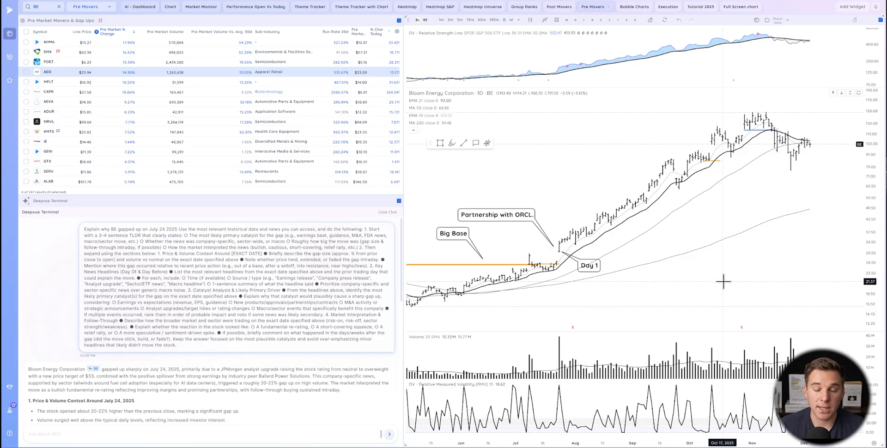
{"action": "mouse_move", "coordinate": [554, 246]}
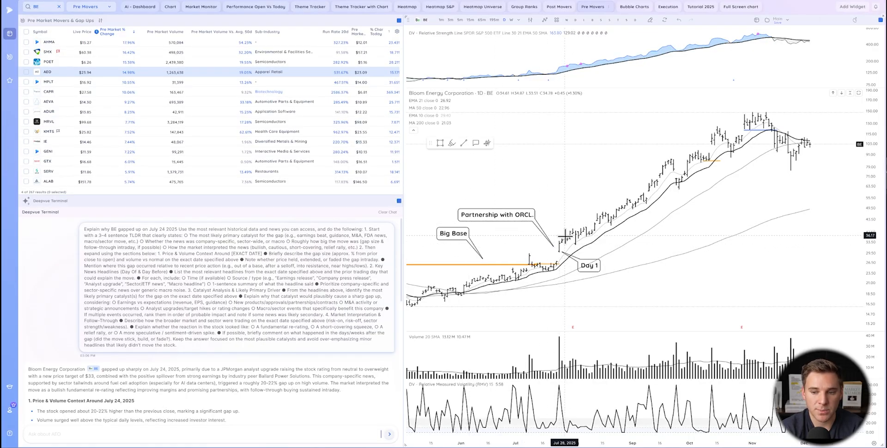
Measure the price run-up on the Bloom Energy chart.
{"action": "left_click_drag", "start_coordinate": [563, 236], "coordinate": [784, 130]}
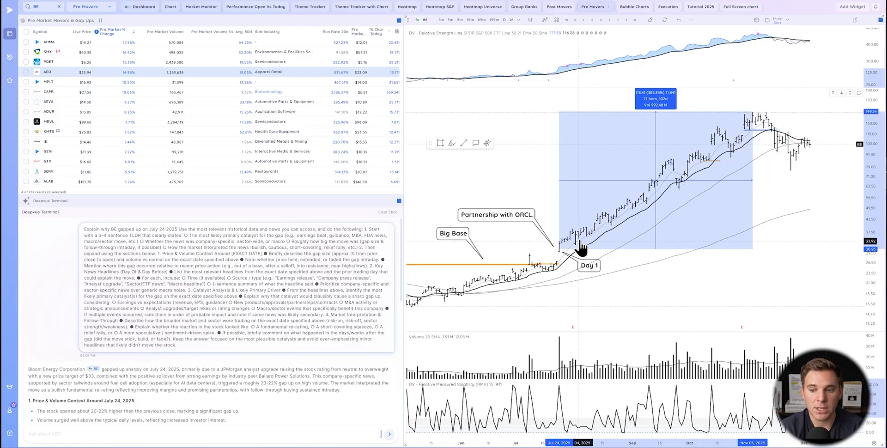
{"action": "mouse_move", "coordinate": [650, 283]}
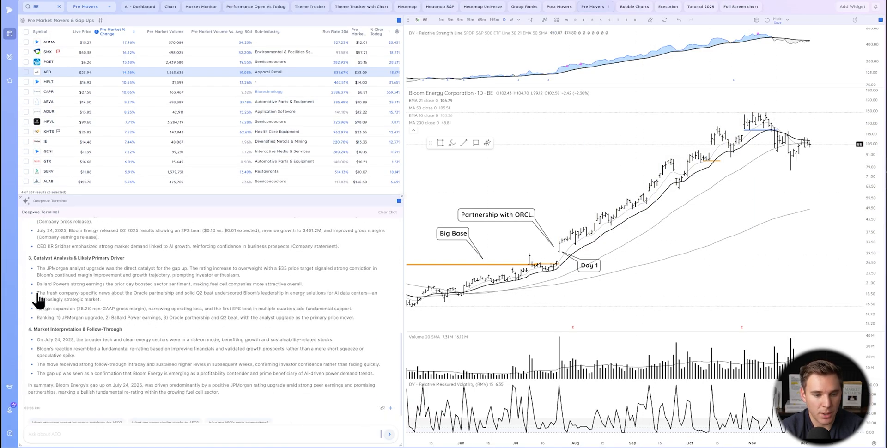
{"action": "left_click_drag", "start_coordinate": [37, 293], "coordinate": [334, 299]}
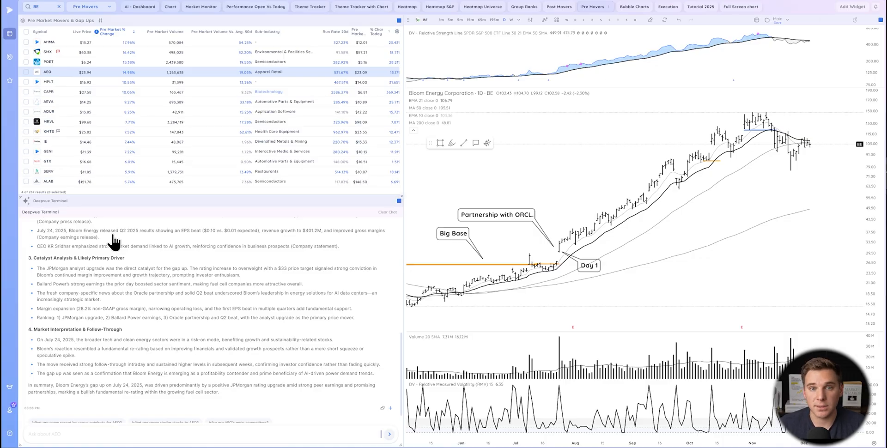
{"action": "mouse_move", "coordinate": [207, 312]}
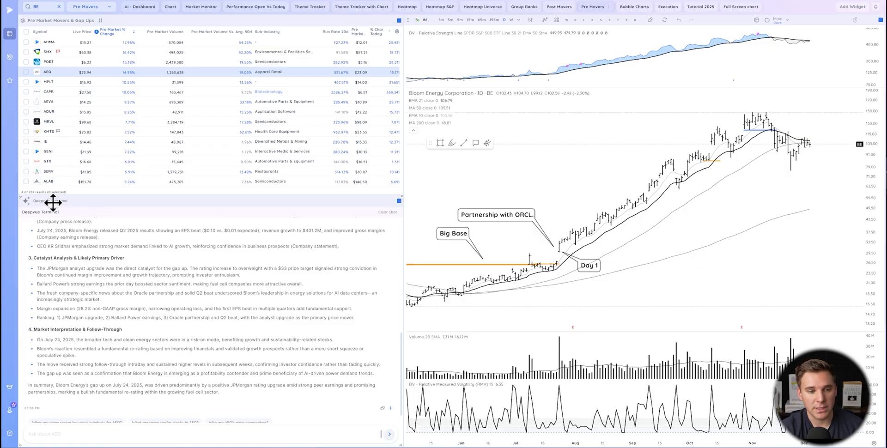
{"action": "mouse_move", "coordinate": [144, 269]}
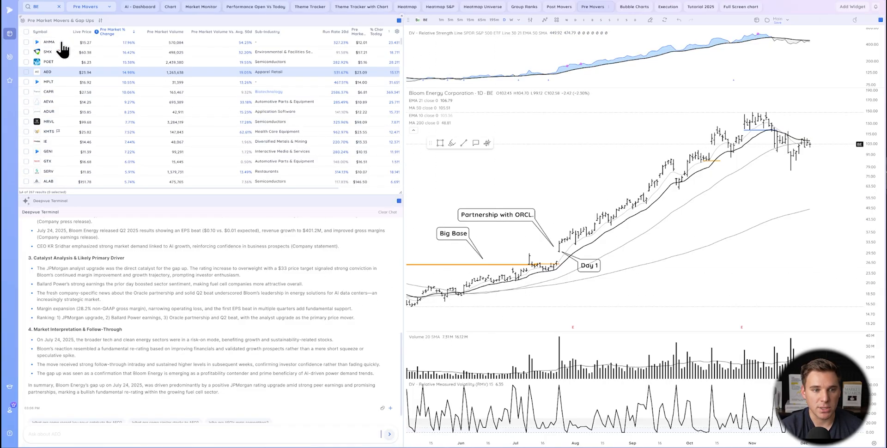
{"action": "mouse_move", "coordinate": [104, 68]}
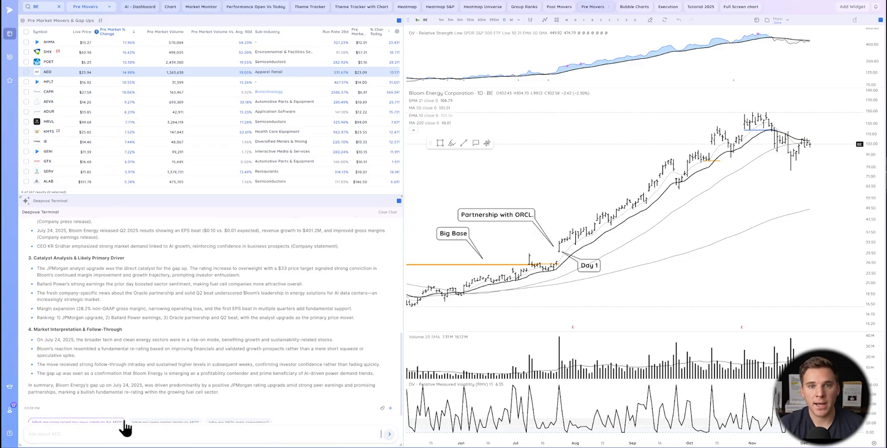
{"action": "mouse_move", "coordinate": [119, 85]}
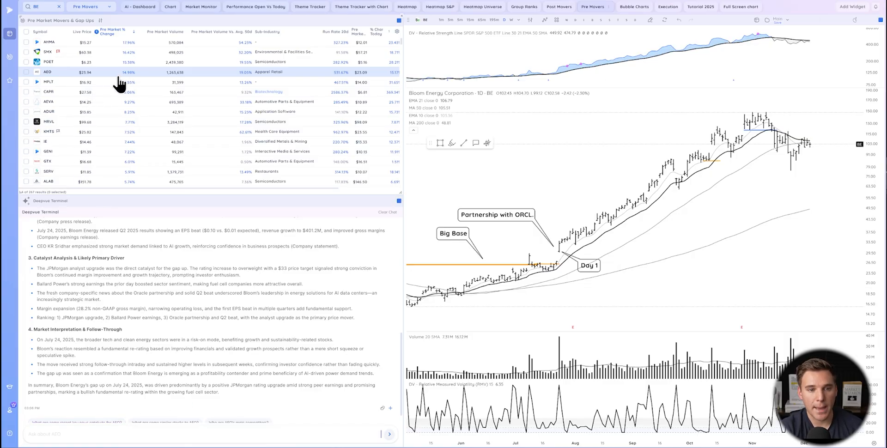
Chart American Eagle Outfitters (AEO) and start creating a new dashboard from the dashboard list.
{"action": "left_click", "coordinate": [47, 72]}
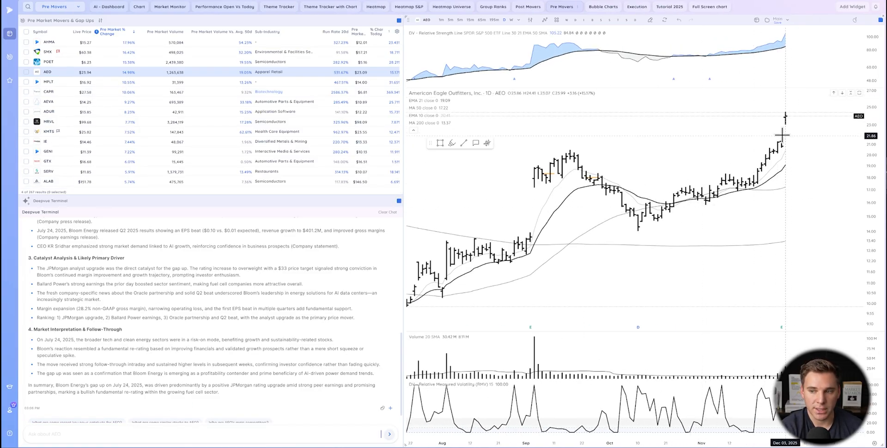
{"action": "mouse_move", "coordinate": [765, 103]}
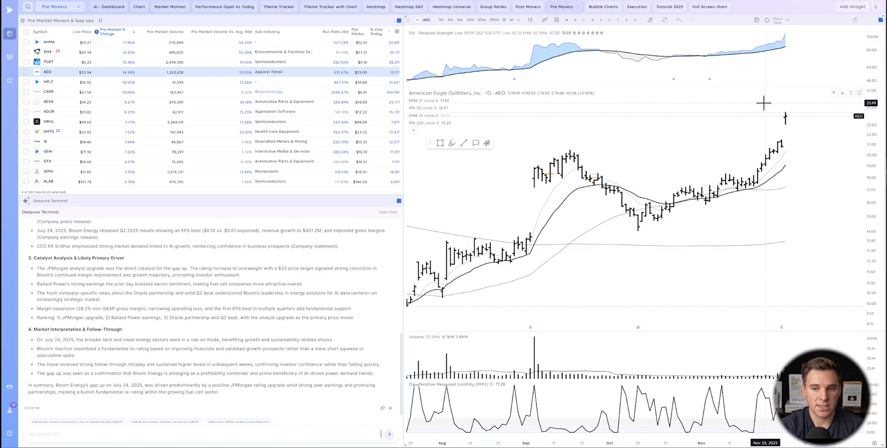
{"action": "mouse_move", "coordinate": [443, 208]}
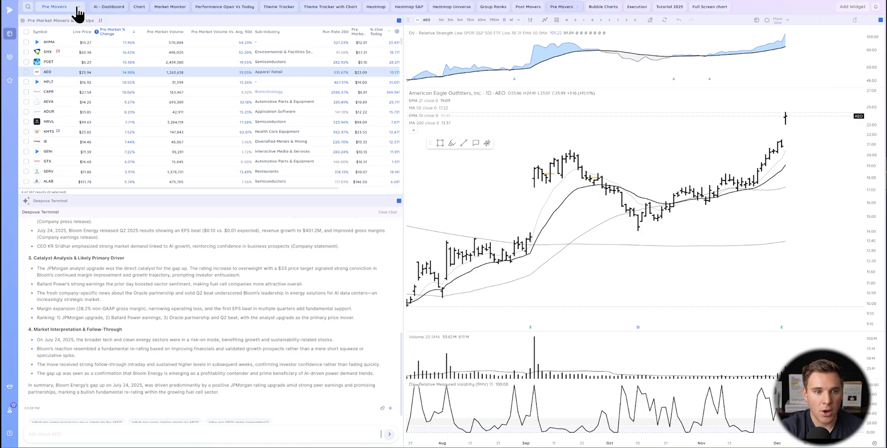
{"action": "left_click", "coordinate": [53, 7]}
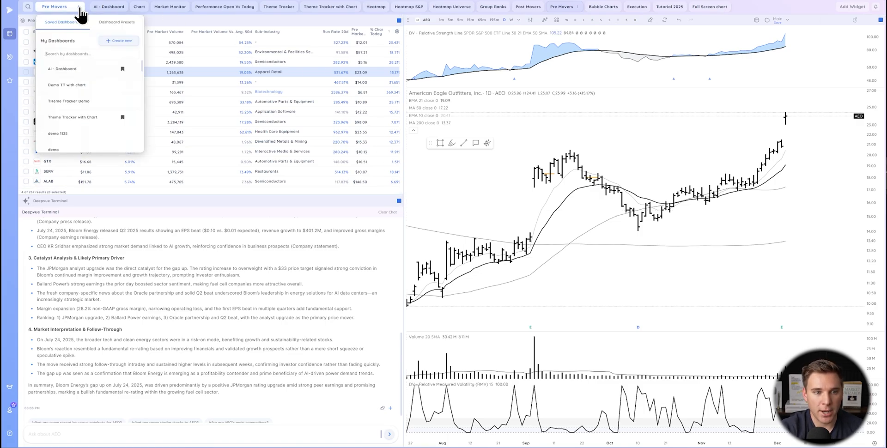
{"action": "left_click", "coordinate": [119, 41]}
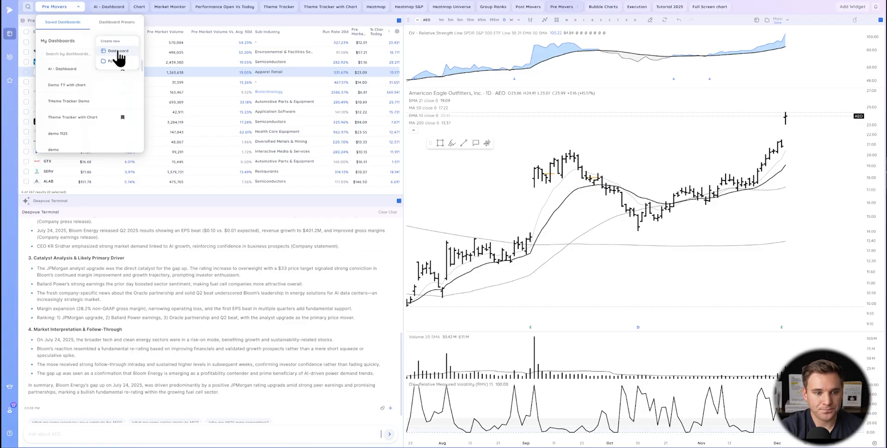
{"action": "left_click", "coordinate": [117, 51]}
{"action": "type", "text": "Demo Pre Market Catalyst Gaps"}
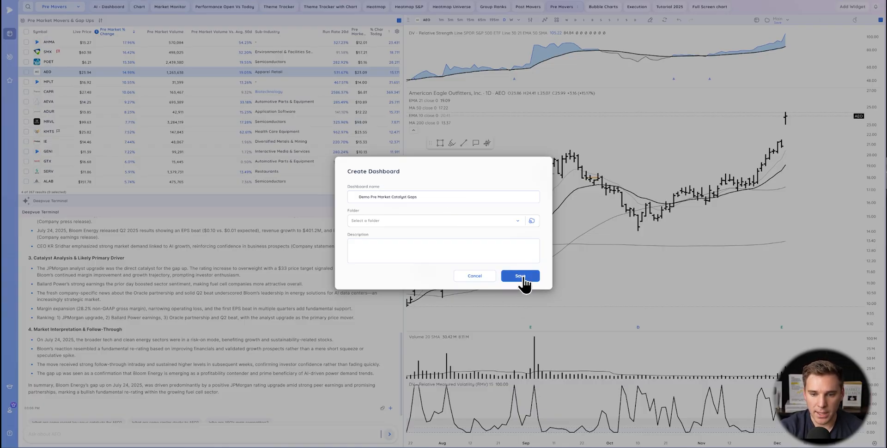
Save the new 'Demo Pre Market Catalyst Gaps' dashboard.
{"action": "left_click", "coordinate": [519, 277]}
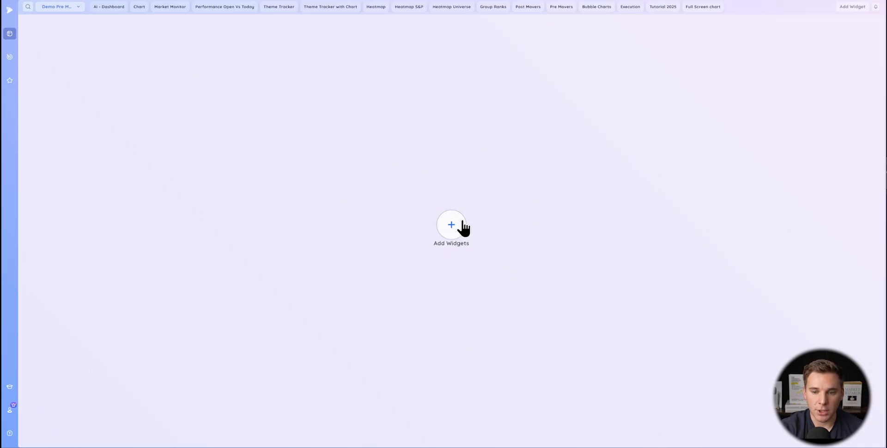
{"action": "mouse_move", "coordinate": [226, 261]}
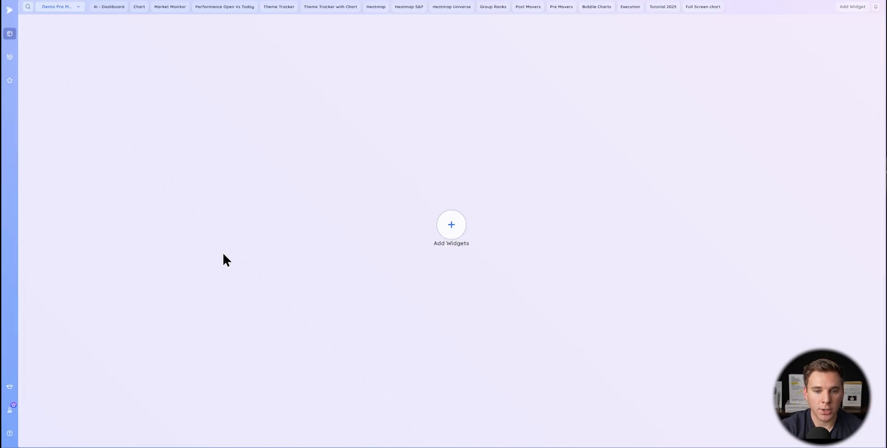
{"action": "mouse_move", "coordinate": [182, 178]}
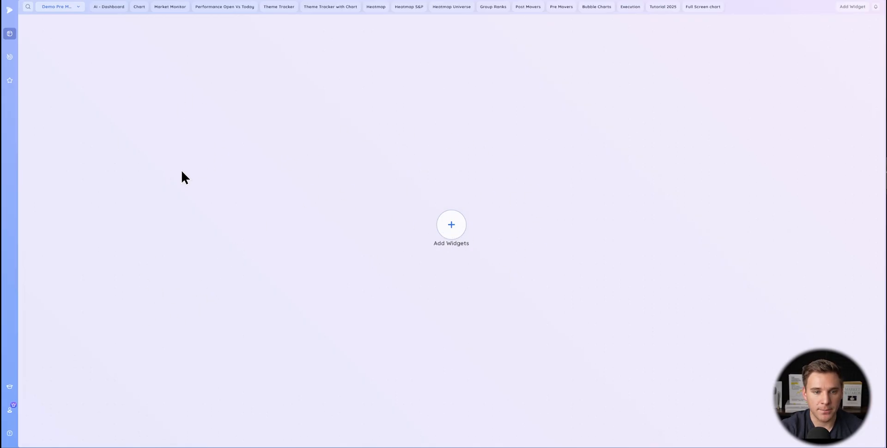
{"action": "mouse_move", "coordinate": [435, 219]}
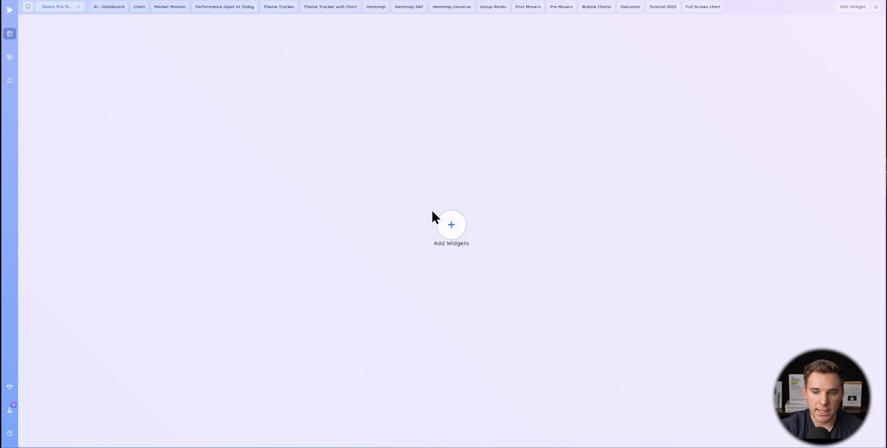
{"action": "mouse_move", "coordinate": [855, 10]}
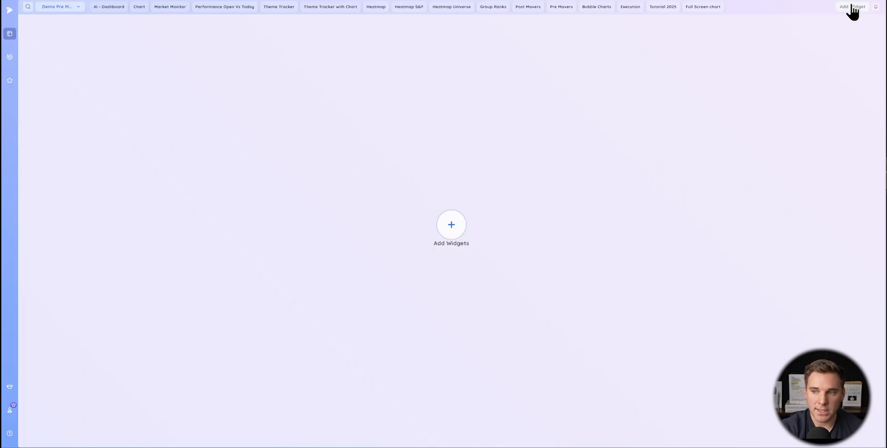
{"action": "mouse_move", "coordinate": [383, 196]}
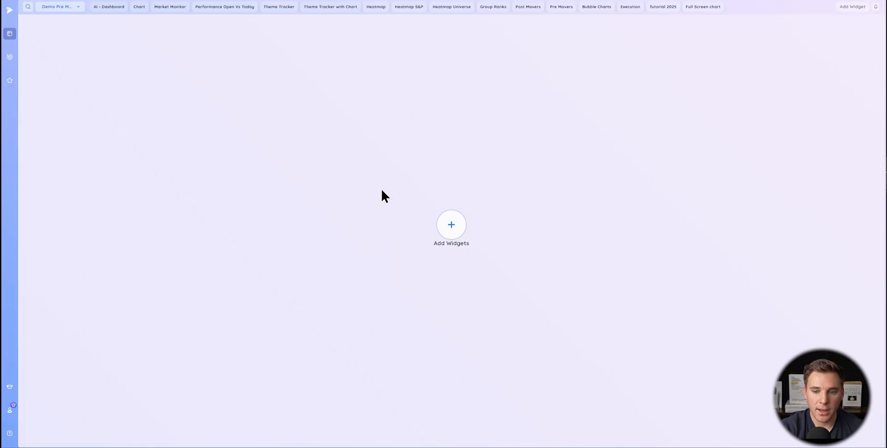
{"action": "mouse_move", "coordinate": [539, 202]}
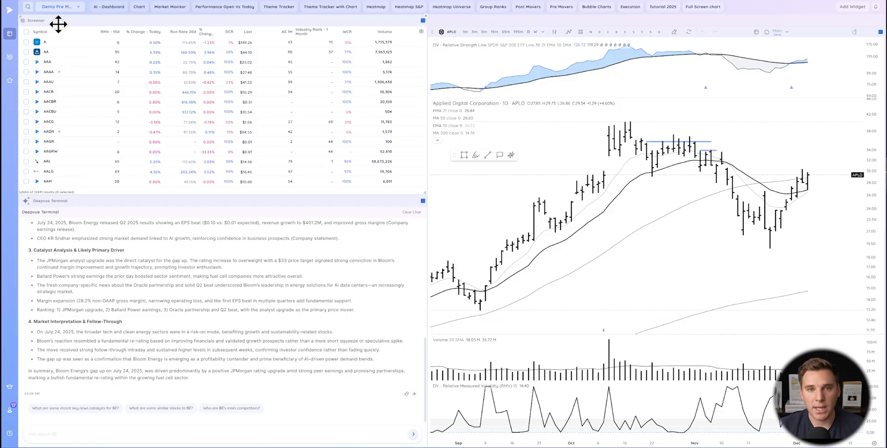
{"action": "mouse_move", "coordinate": [37, 26]}
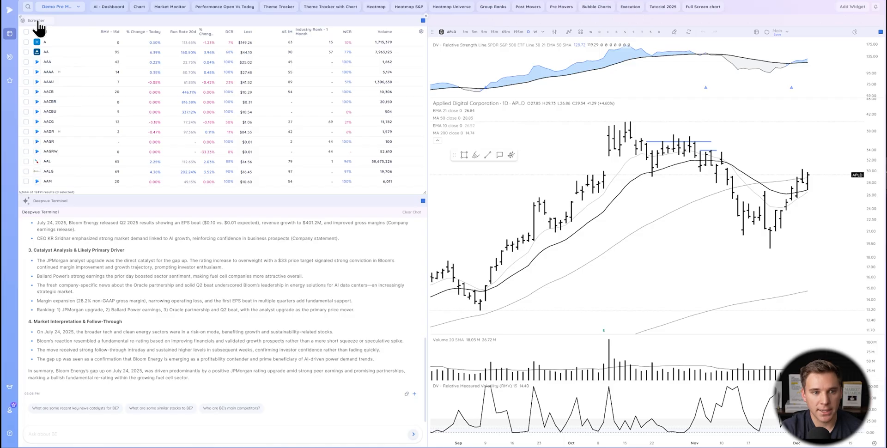
Load the Pre Market Movers & Gap Ups preset into the screener widget.
{"action": "left_click", "coordinate": [36, 21]}
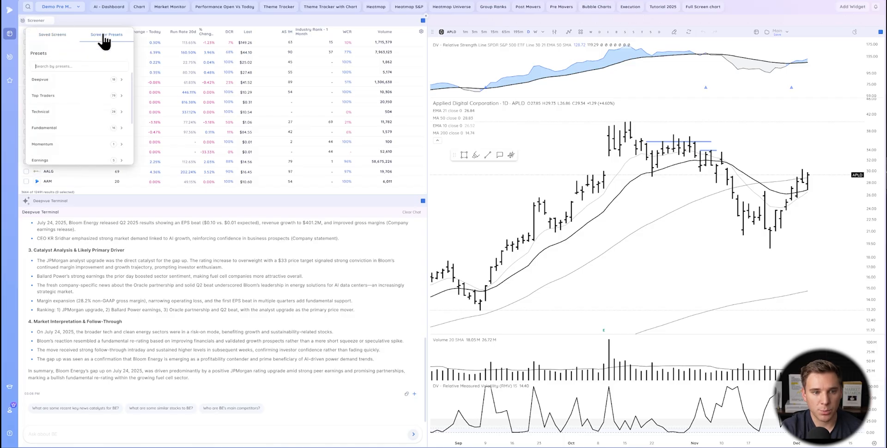
{"action": "mouse_move", "coordinate": [48, 122]}
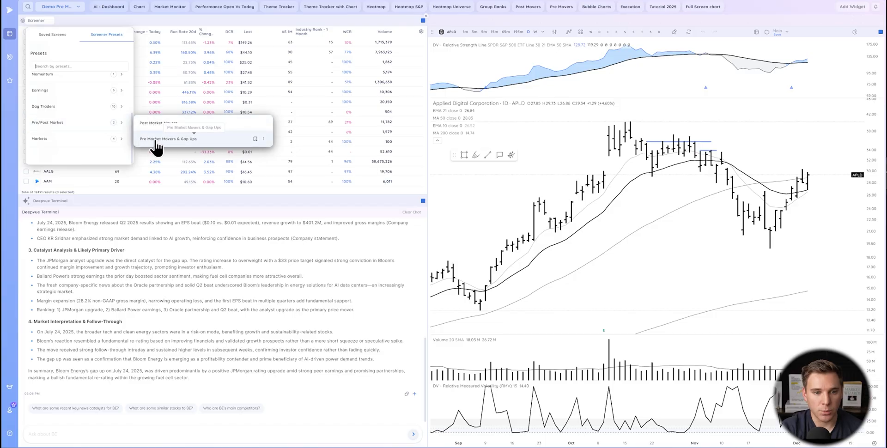
{"action": "left_click", "coordinate": [167, 139]}
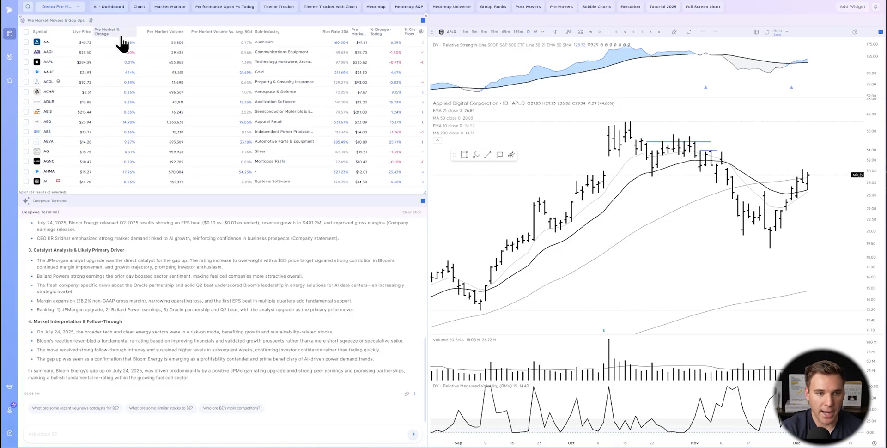
Sort the gap-up list by Pre Market % Change.
{"action": "left_click", "coordinate": [109, 32]}
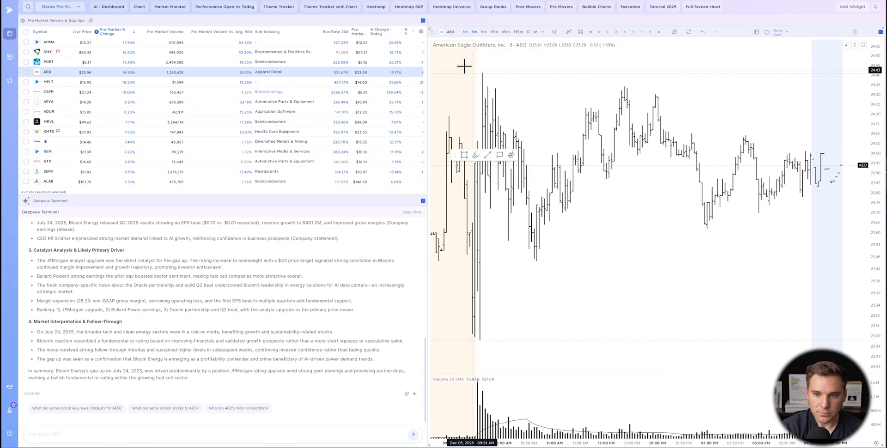
{"action": "mouse_move", "coordinate": [568, 89]}
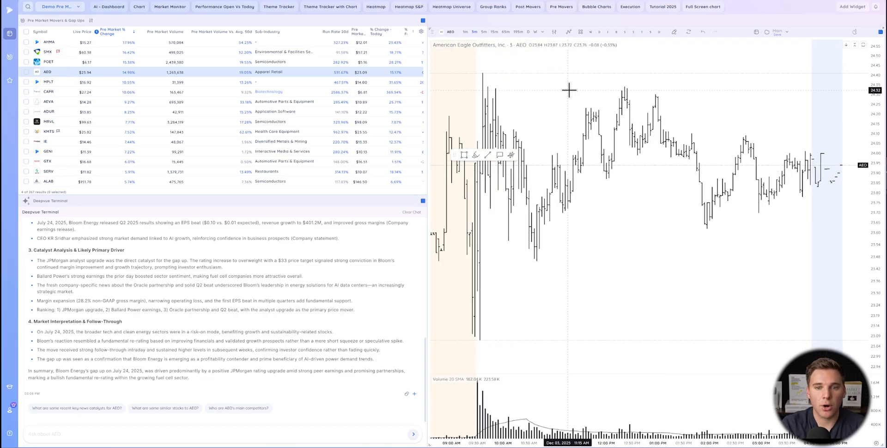
{"action": "mouse_move", "coordinate": [600, 40]}
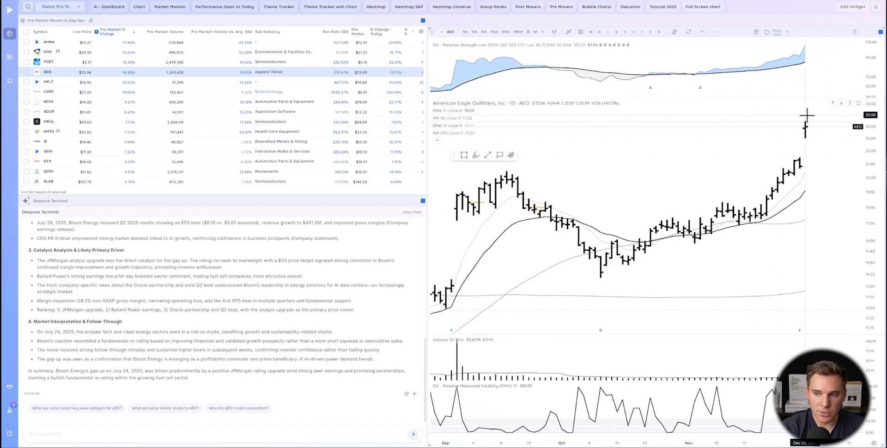
{"action": "mouse_move", "coordinate": [808, 148]}
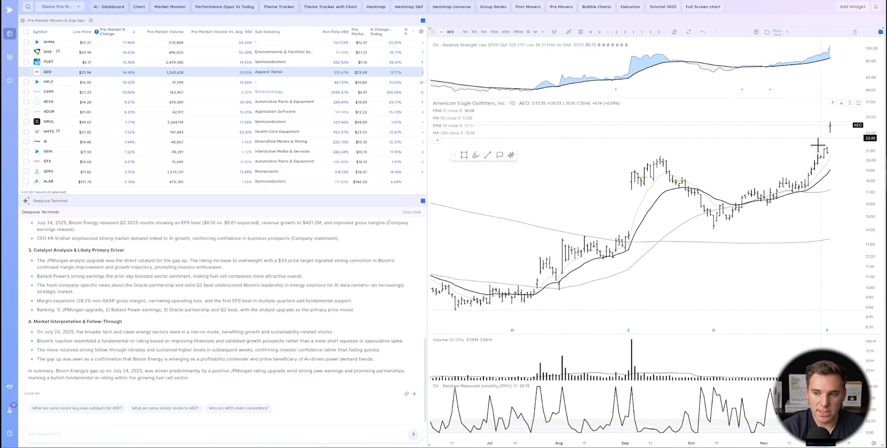
{"action": "mouse_move", "coordinate": [651, 158]}
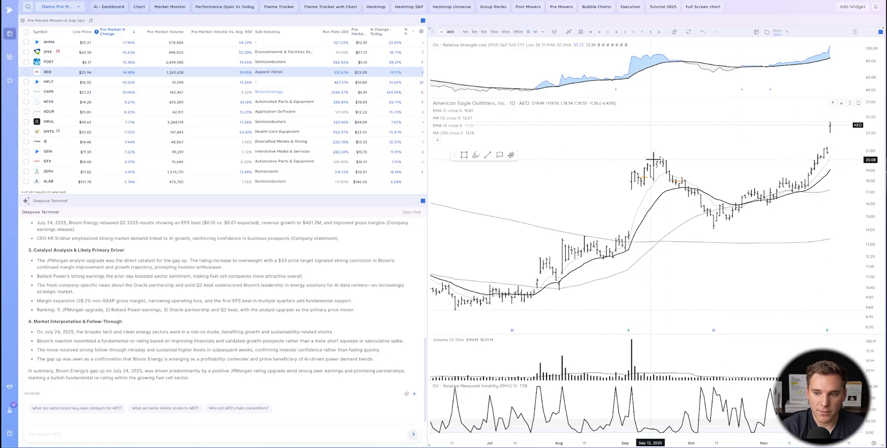
{"action": "mouse_move", "coordinate": [461, 248]}
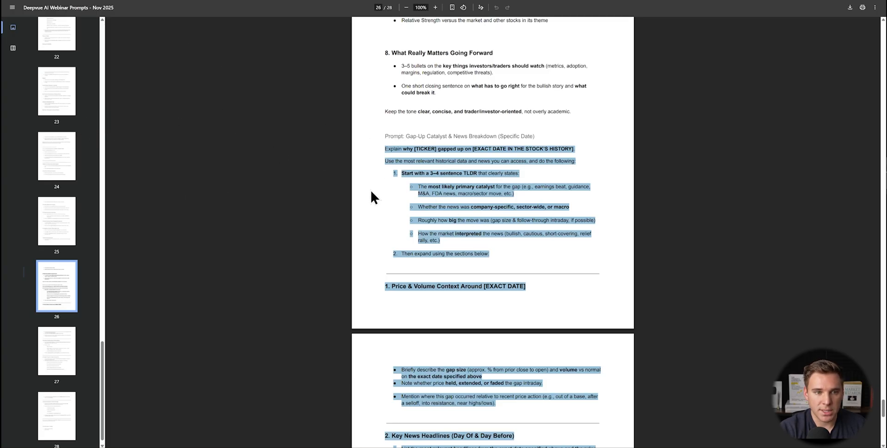
{"action": "mouse_move", "coordinate": [67, 213]}
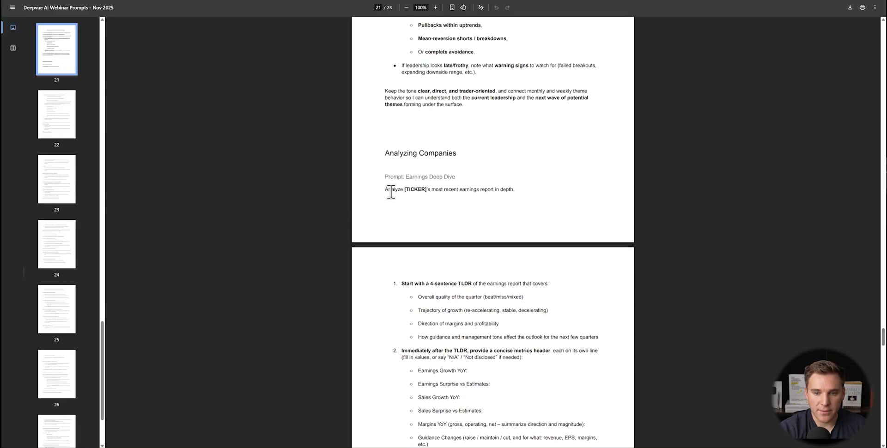
Select the Earnings Deep Dive prompt text in the webinar prompts PDF.
{"action": "left_click_drag", "start_coordinate": [385, 190], "coordinate": [501, 311]}
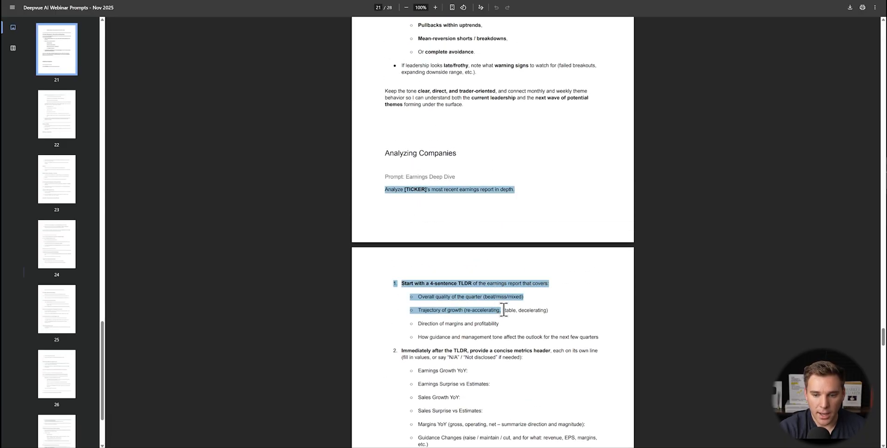
{"action": "scroll", "scroll_direction": "down", "scroll_amount": 3}
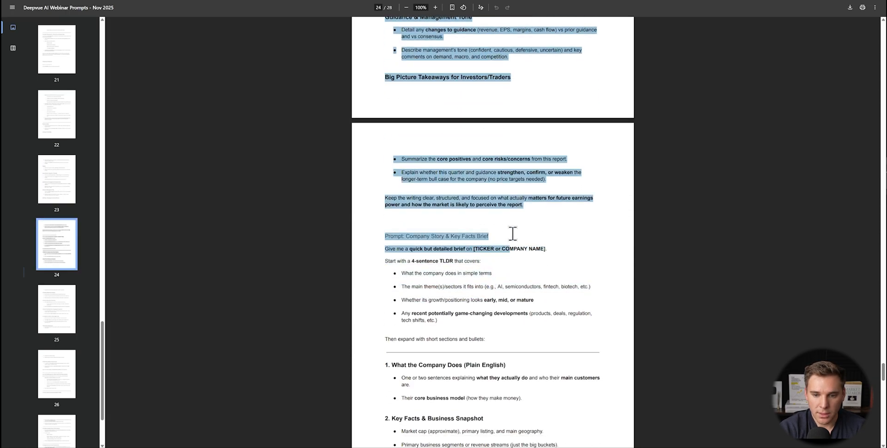
{"action": "mouse_move", "coordinate": [530, 231]}
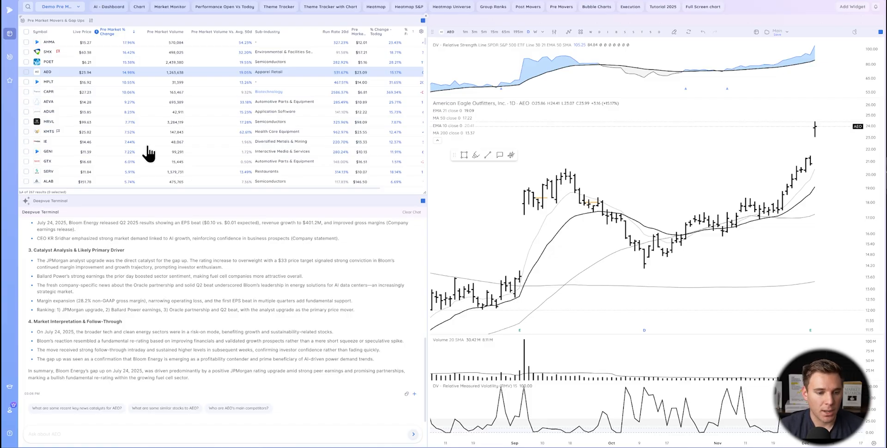
{"action": "mouse_move", "coordinate": [410, 221]}
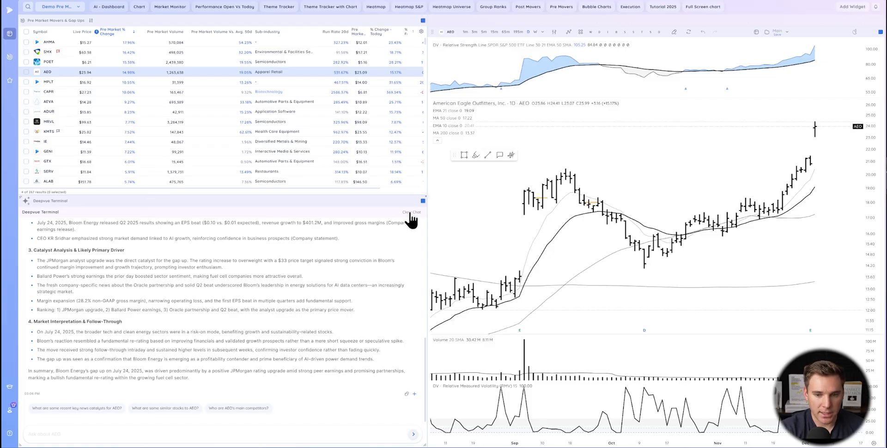
Clear the AI terminal and submit the Earnings Deep Dive prompt for AEO.
{"action": "left_click", "coordinate": [412, 212]}
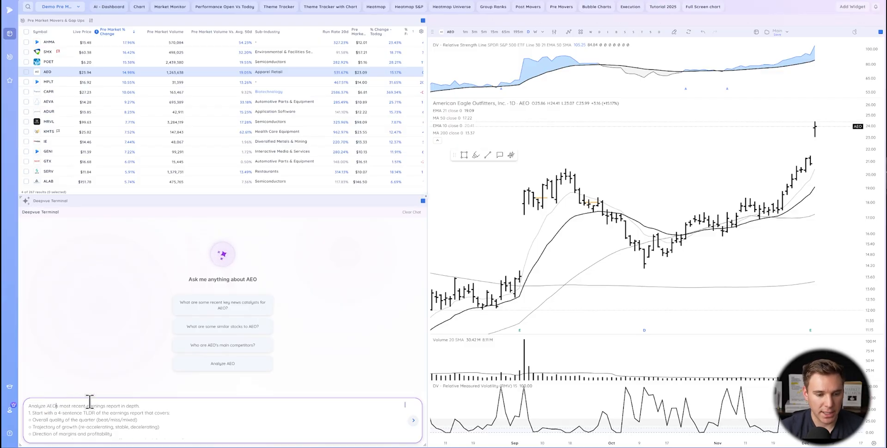
{"action": "left_click", "coordinate": [414, 420]}
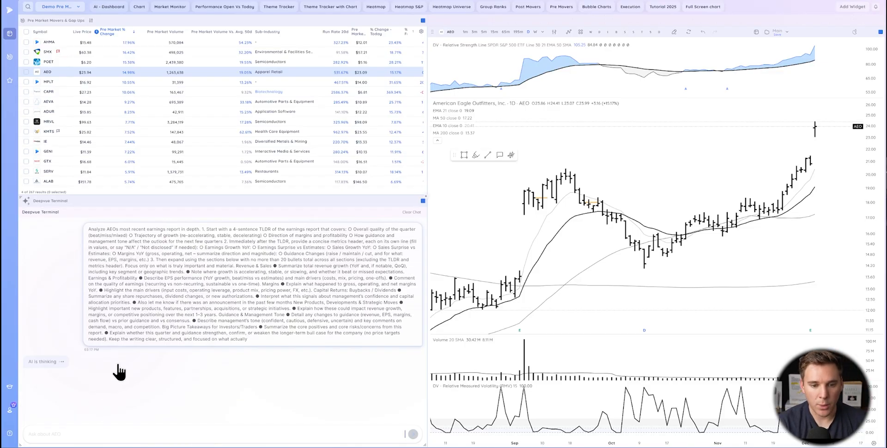
{"action": "mouse_move", "coordinate": [229, 336]}
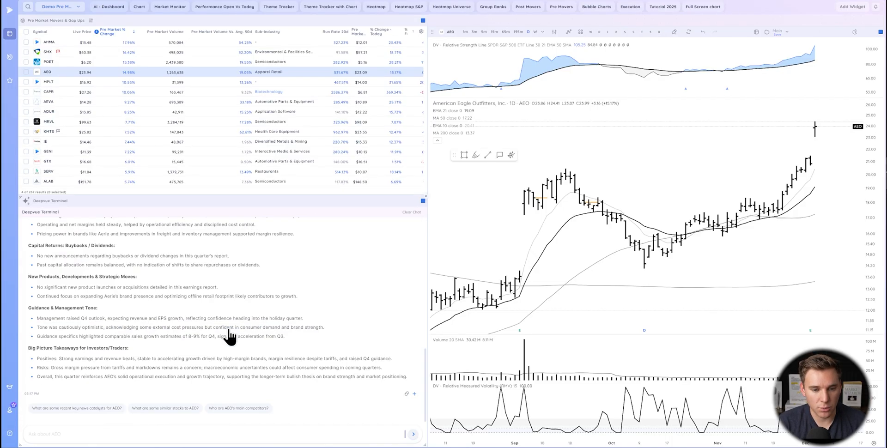
{"action": "scroll", "scroll_direction": "down", "scroll_amount": 3}
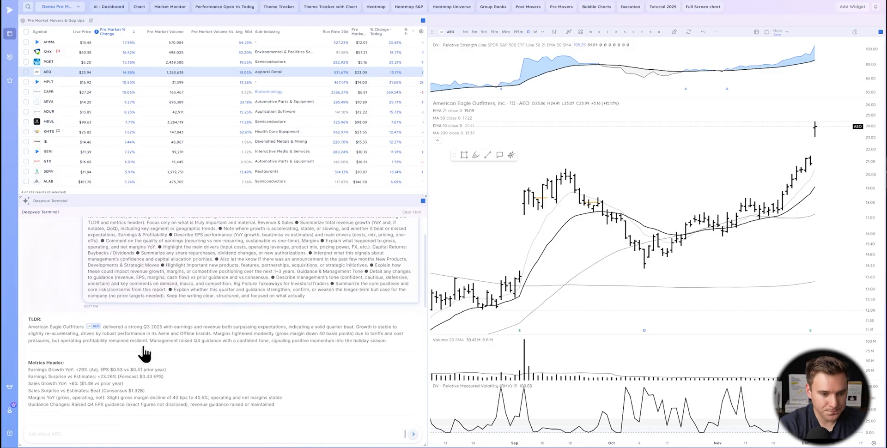
{"action": "scroll", "scroll_direction": "down", "scroll_amount": 3}
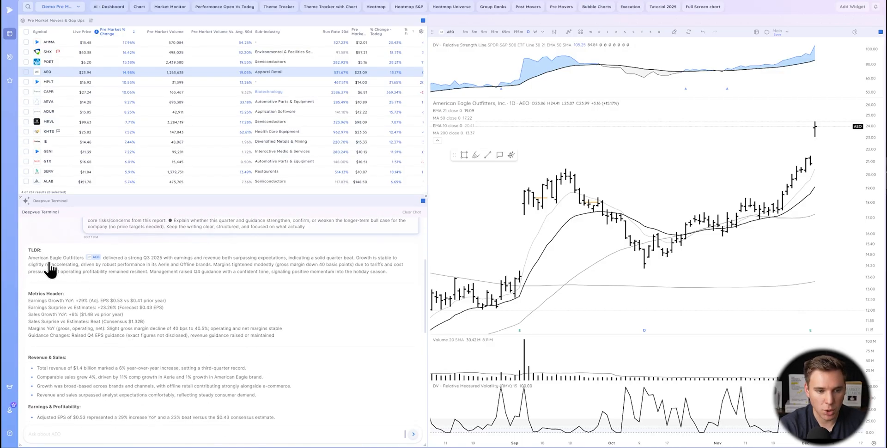
{"action": "mouse_move", "coordinate": [32, 269]}
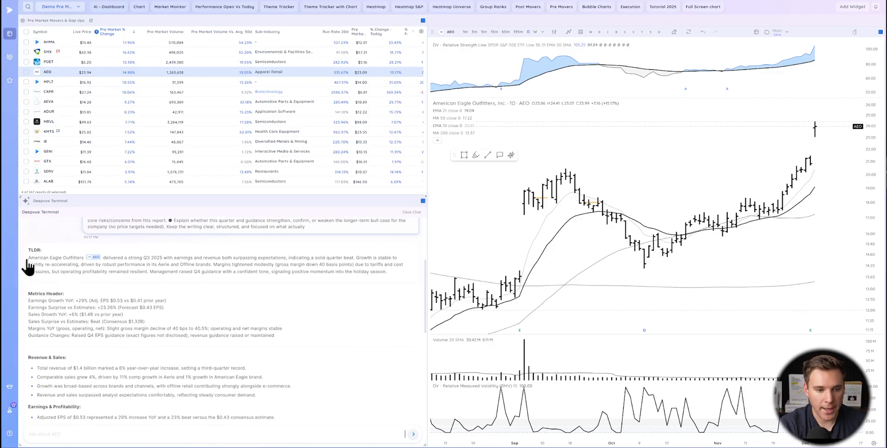
{"action": "mouse_move", "coordinate": [288, 266]}
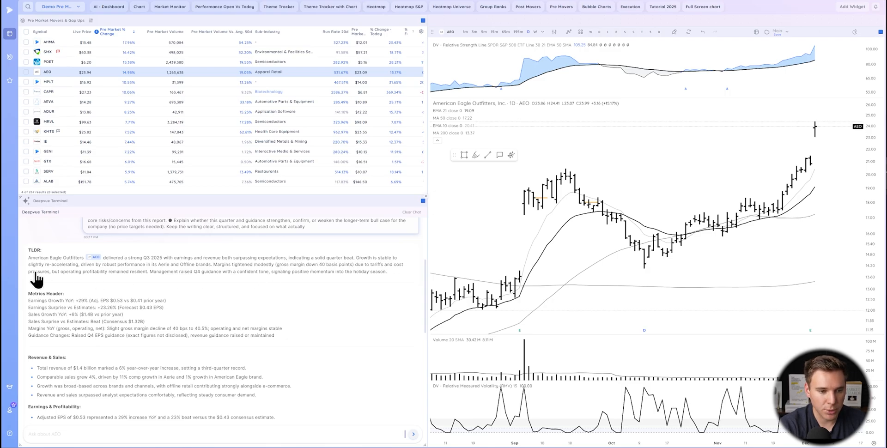
{"action": "double_click", "coordinate": [63, 265]}
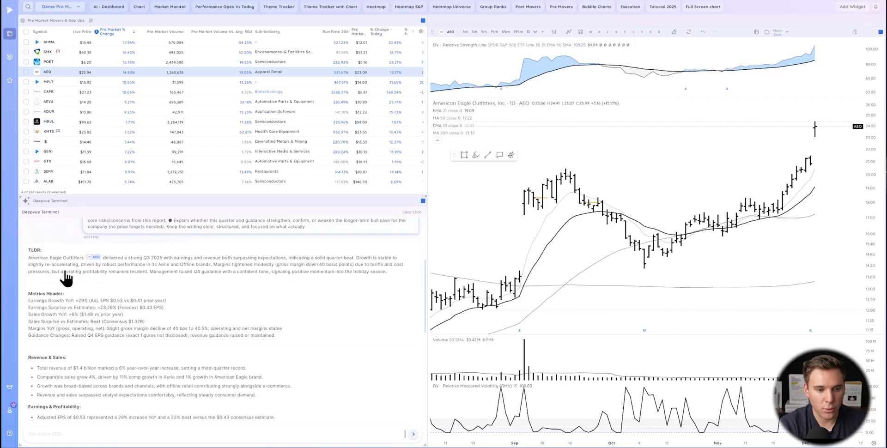
{"action": "mouse_move", "coordinate": [106, 317]}
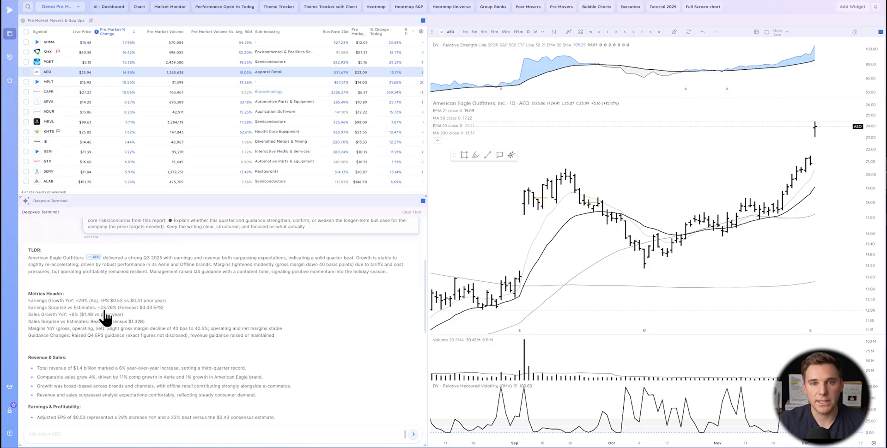
{"action": "mouse_move", "coordinate": [96, 278]}
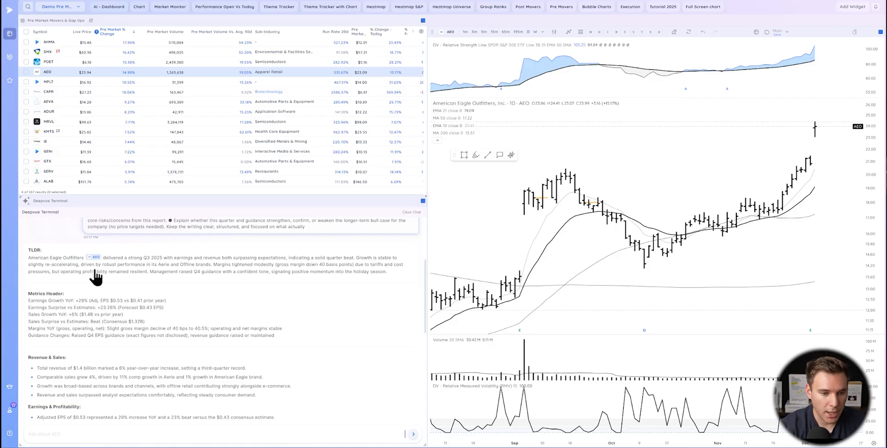
{"action": "mouse_move", "coordinate": [152, 274]}
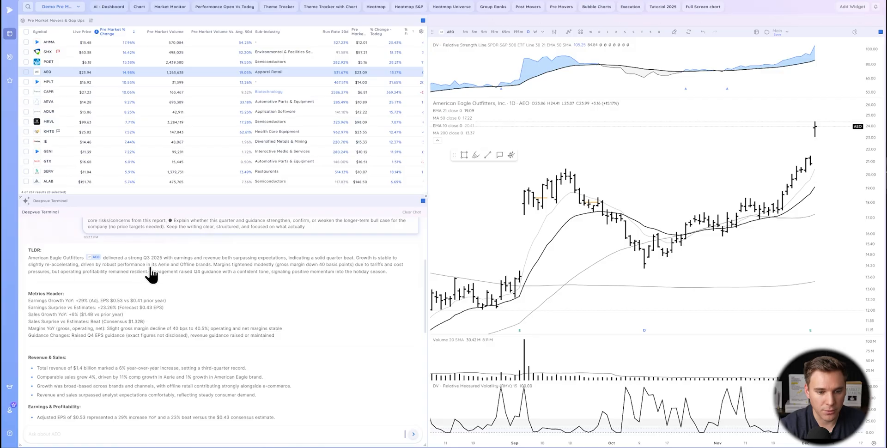
{"action": "mouse_move", "coordinate": [195, 271]}
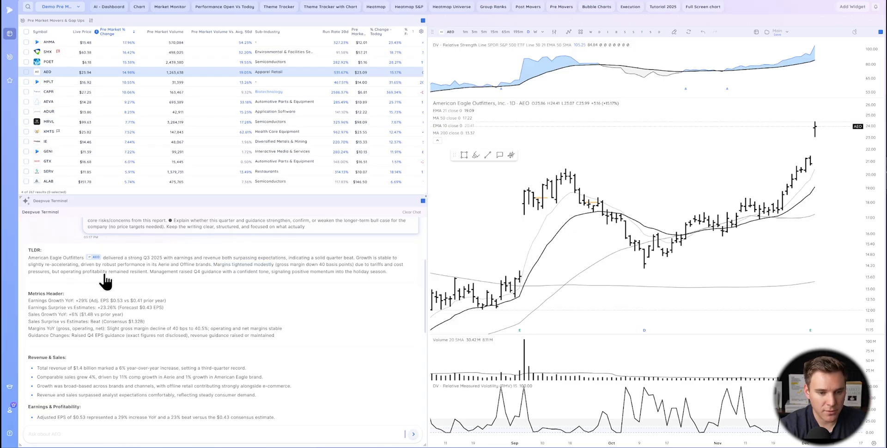
Review the AEO earnings report from the TLDR summary down through guidance and takeaways.
{"action": "double_click", "coordinate": [157, 272]}
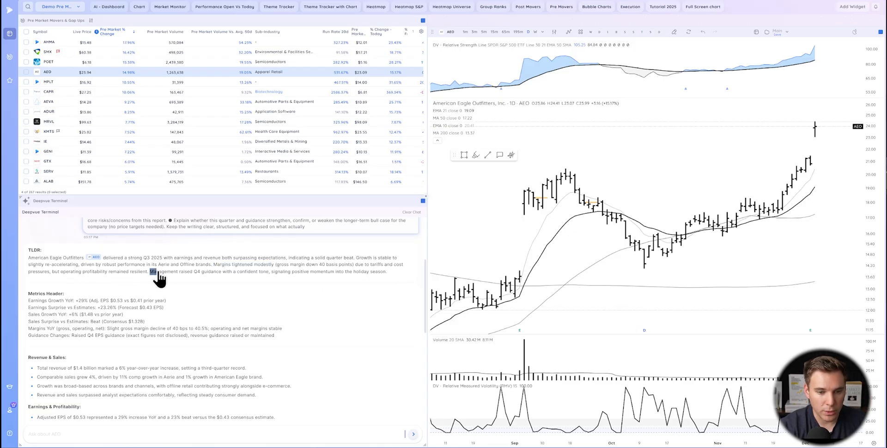
{"action": "left_click_drag", "start_coordinate": [150, 272], "coordinate": [223, 272]}
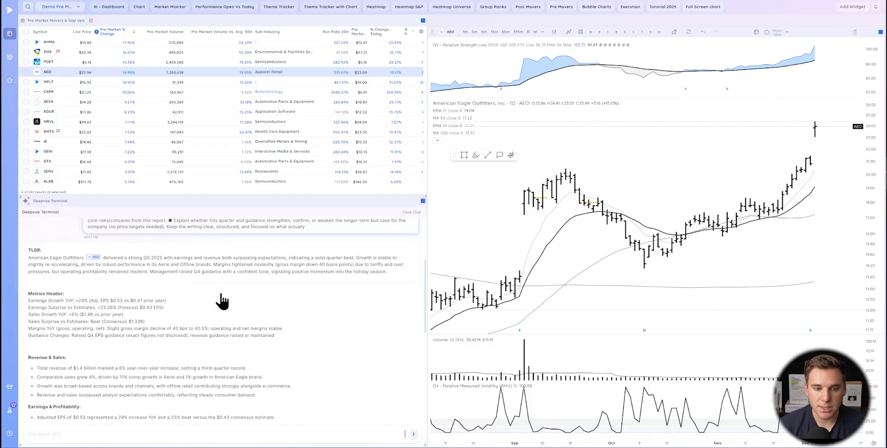
{"action": "mouse_move", "coordinate": [68, 256]}
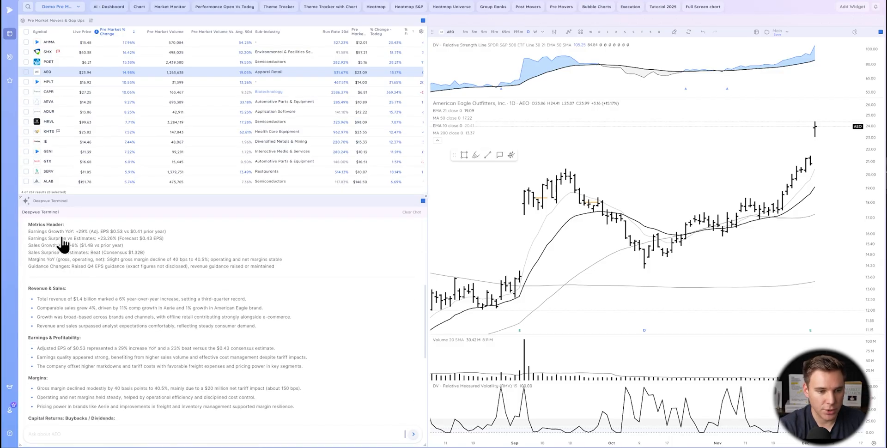
{"action": "scroll", "scroll_direction": "down", "scroll_amount": 3}
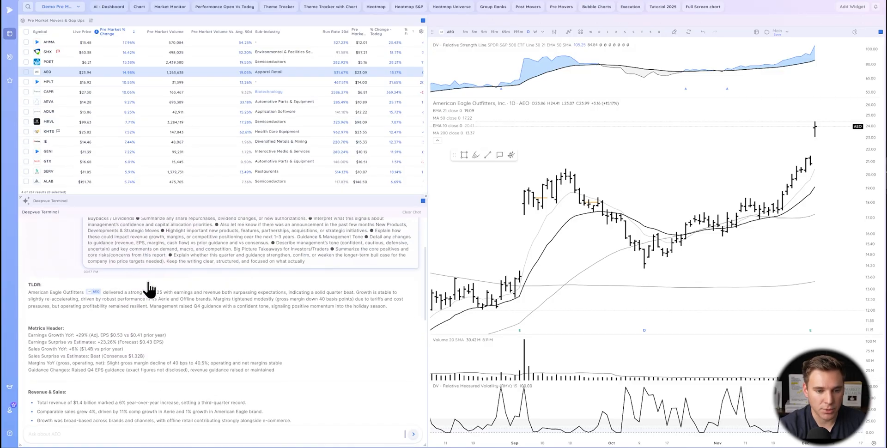
{"action": "scroll", "scroll_direction": "down", "scroll_amount": 3}
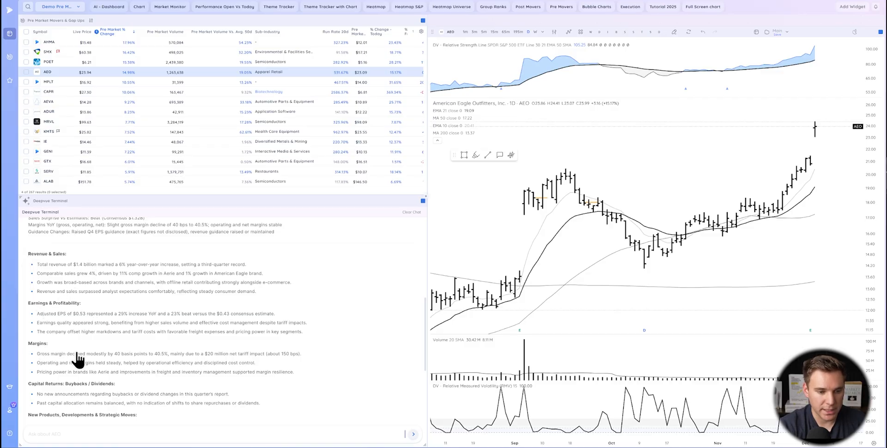
{"action": "scroll", "scroll_direction": "down", "scroll_amount": 3}
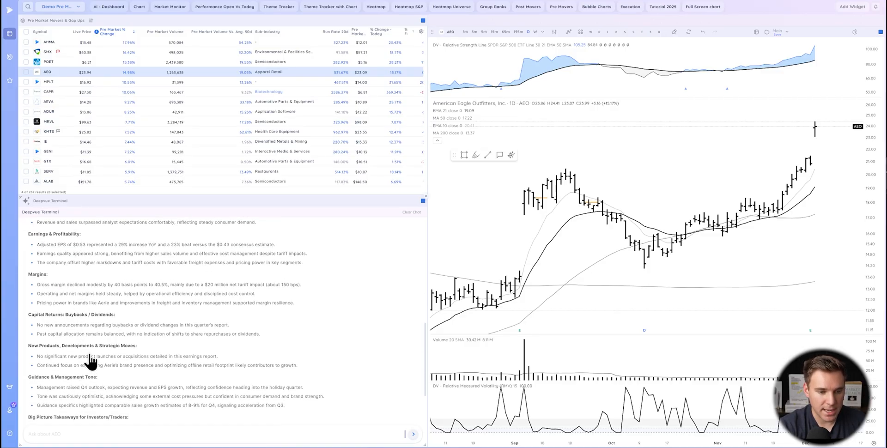
{"action": "scroll", "scroll_direction": "down", "scroll_amount": 3}
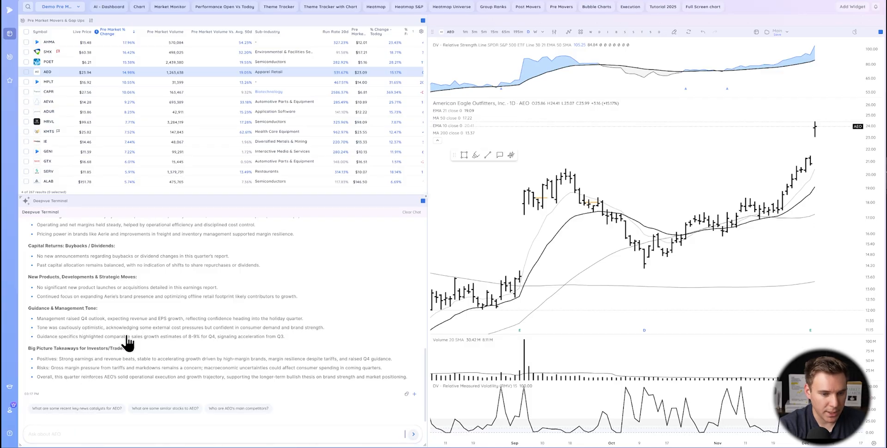
{"action": "mouse_move", "coordinate": [72, 357]}
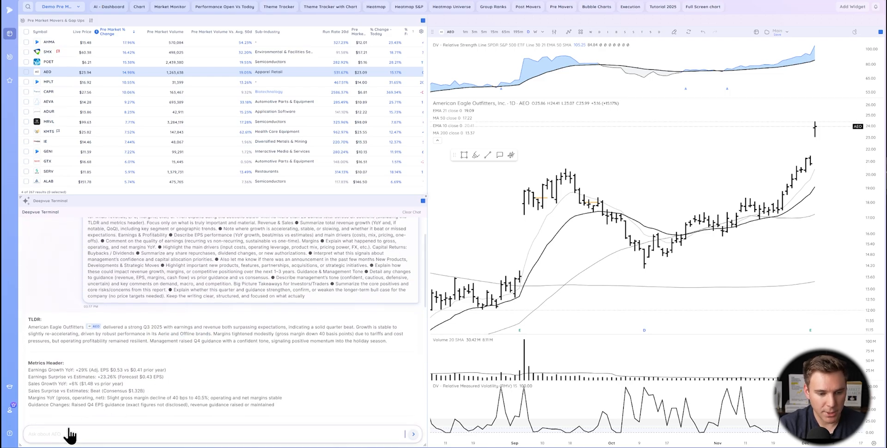
{"action": "type", "text": "tell me more about the product segments driving"}
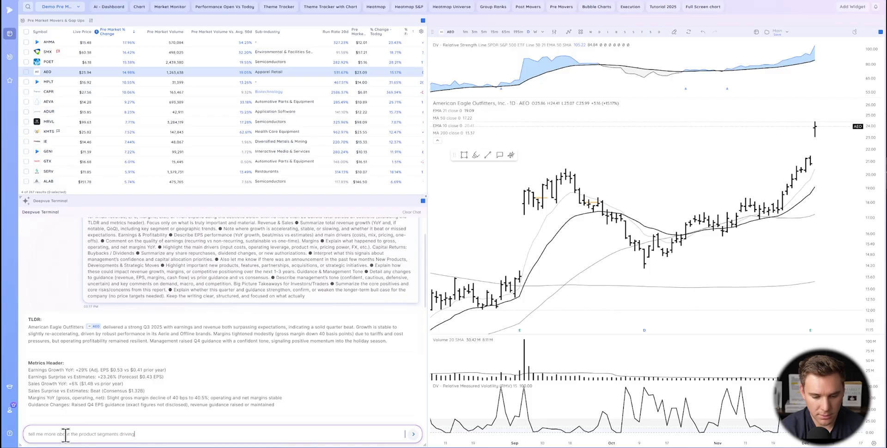
{"action": "type", "text": "AEO"}
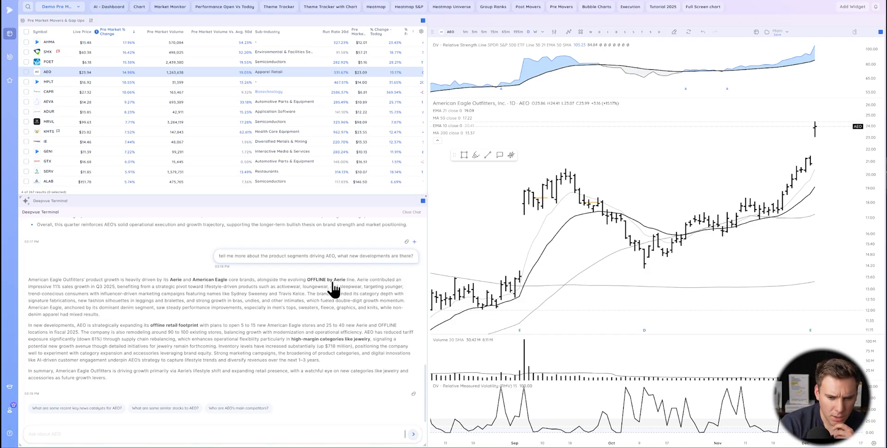
{"action": "mouse_move", "coordinate": [181, 303]}
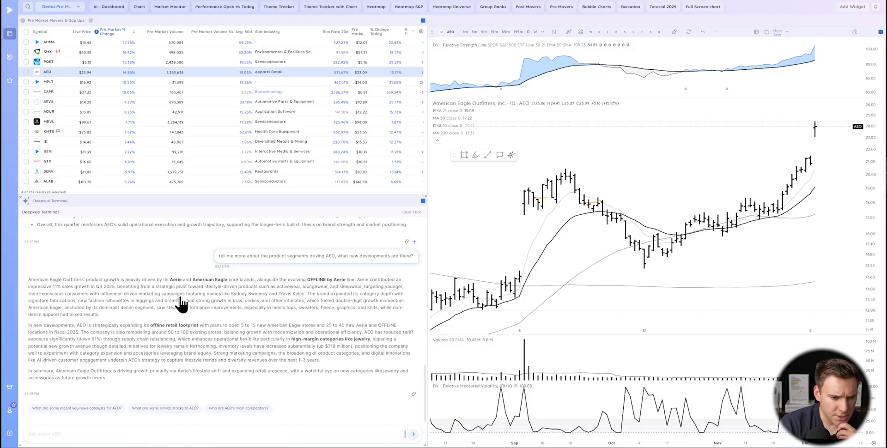
{"action": "mouse_move", "coordinate": [191, 301]}
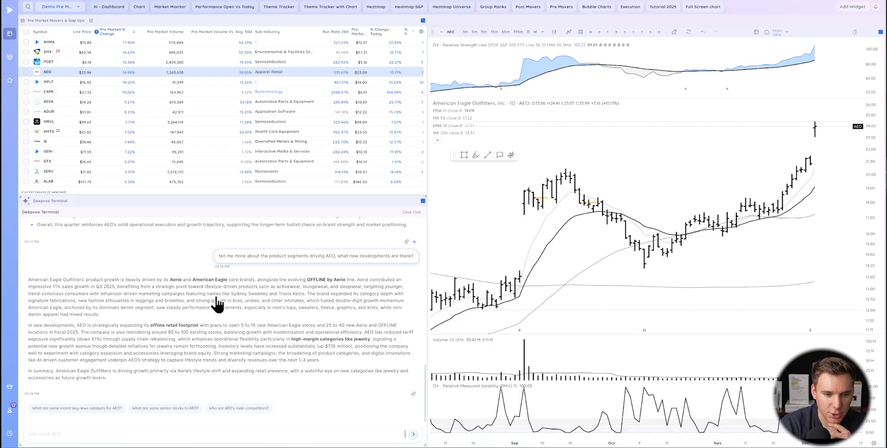
{"action": "mouse_move", "coordinate": [265, 308]}
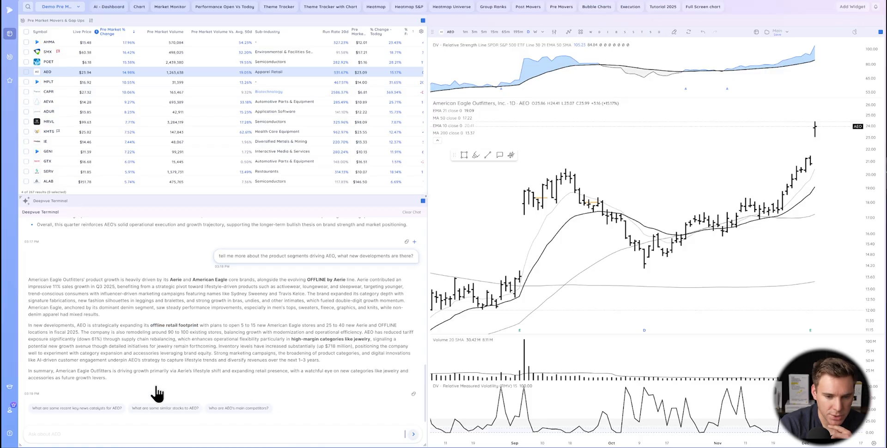
{"action": "mouse_move", "coordinate": [300, 373]}
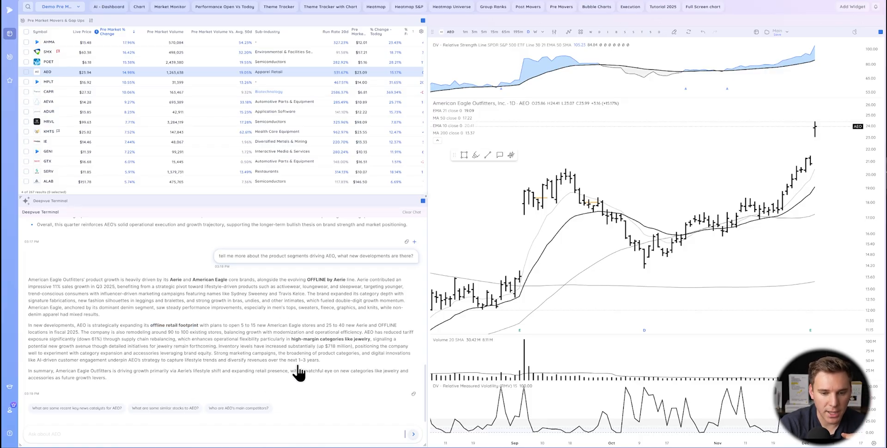
{"action": "mouse_move", "coordinate": [274, 353]}
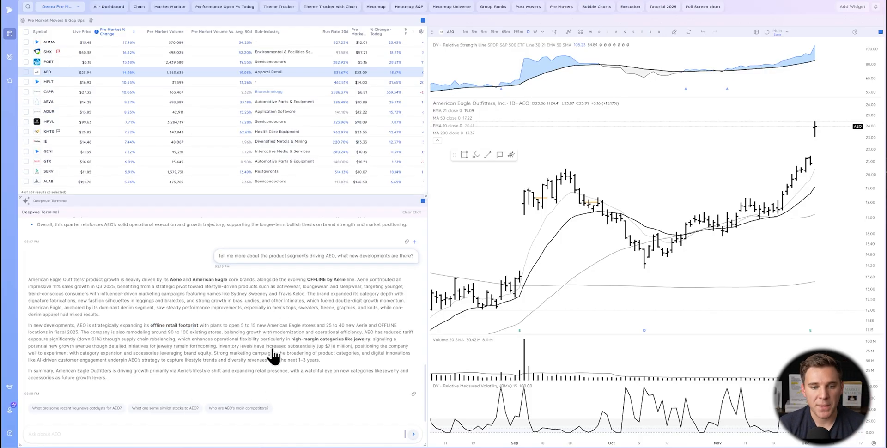
{"action": "scroll", "scroll_direction": "down", "scroll_amount": 3}
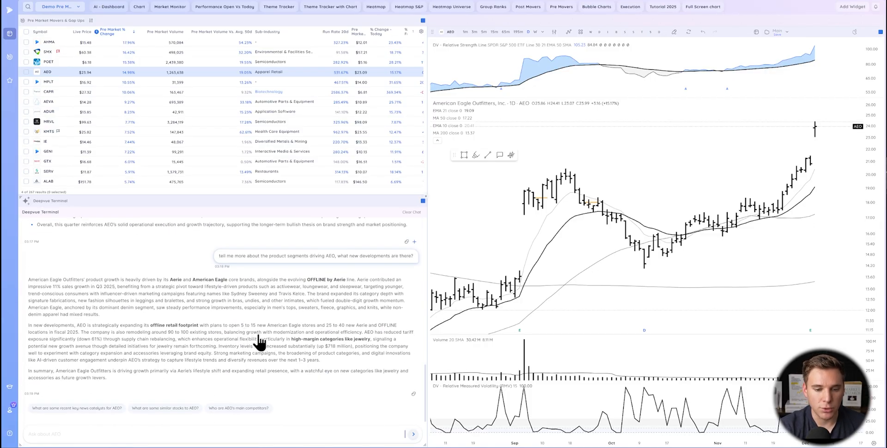
{"action": "left_click_drag", "start_coordinate": [232, 293], "coordinate": [309, 293]}
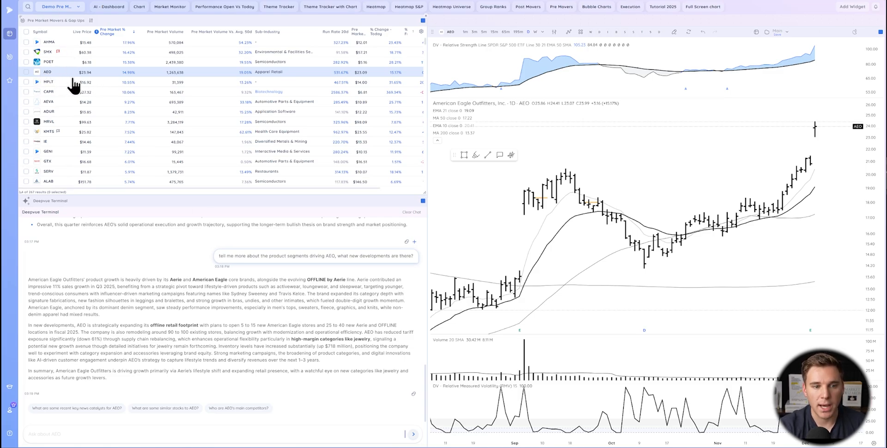
{"action": "left_click", "coordinate": [221, 435]}
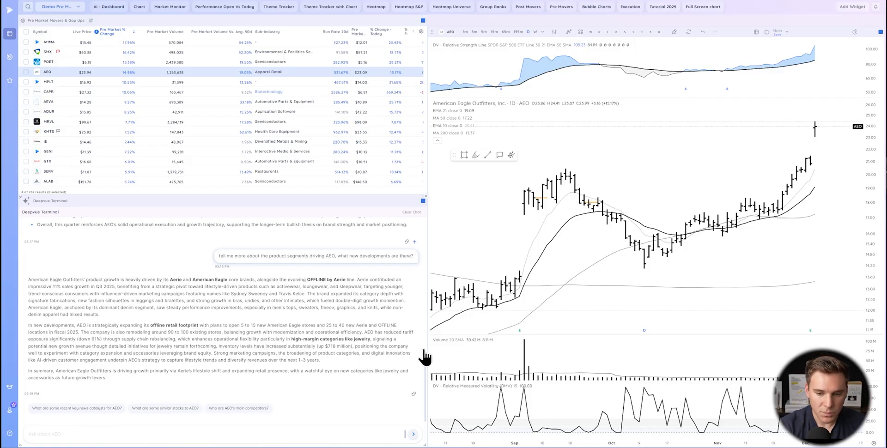
{"action": "mouse_move", "coordinate": [559, 187]}
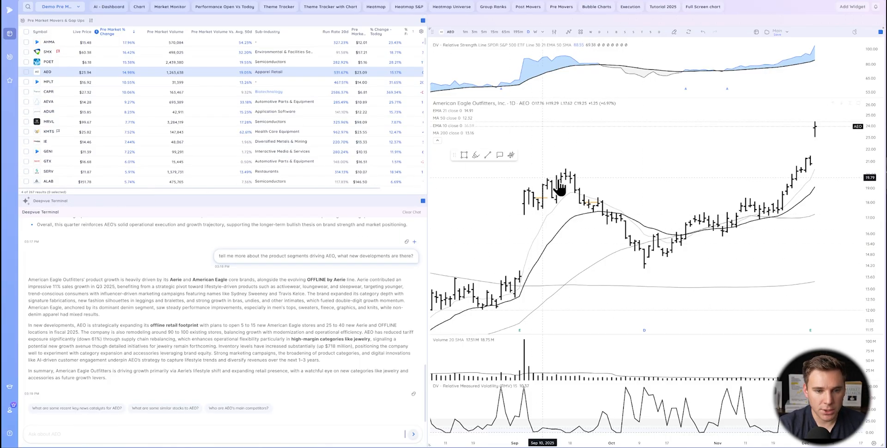
Search 'be' and load Bloom Energy Corporation onto the chart.
{"action": "type", "text": "be"}
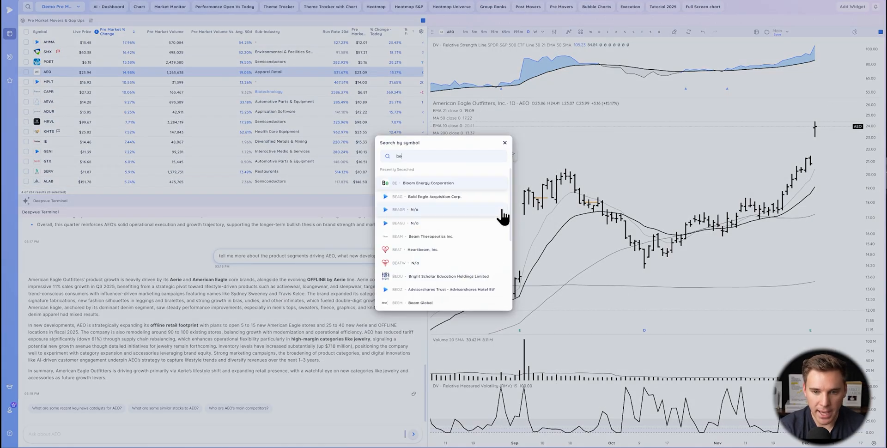
{"action": "left_click", "coordinate": [428, 183]}
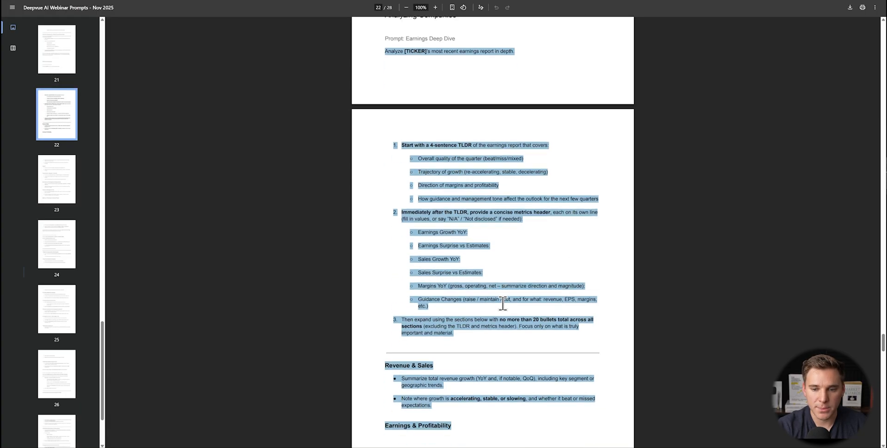
Select the Gap-Up Catalyst & News Breakdown prompt text in the prompts PDF.
{"action": "scroll", "scroll_direction": "down", "scroll_amount": 3}
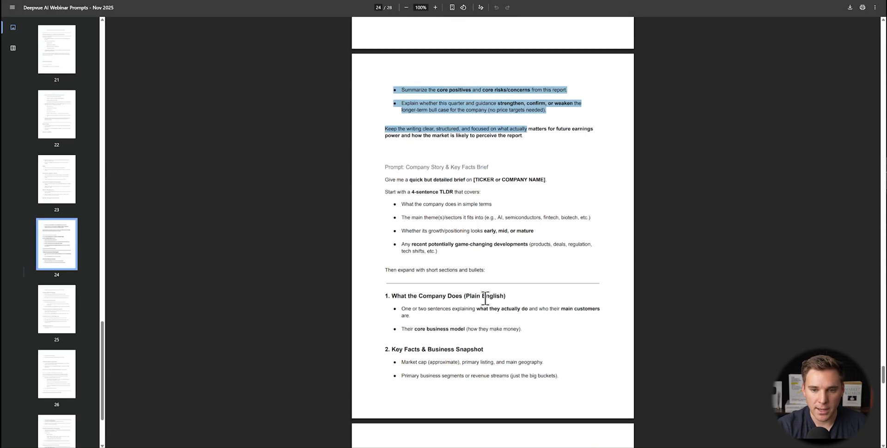
{"action": "scroll", "scroll_direction": "down", "scroll_amount": 3}
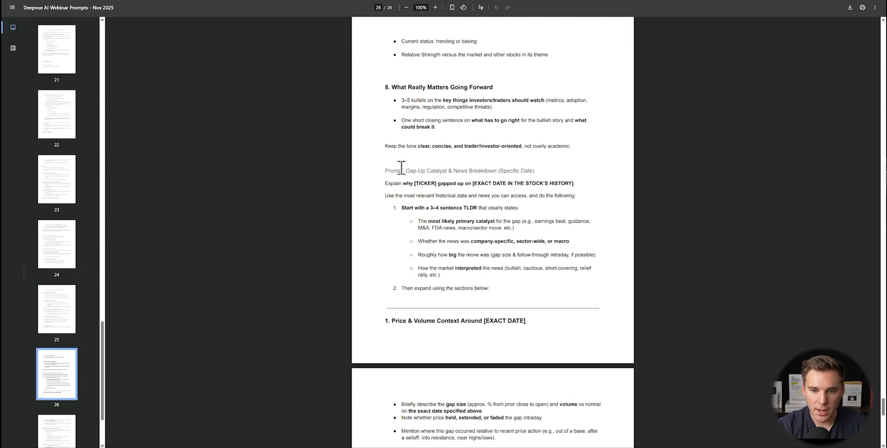
{"action": "left_click_drag", "start_coordinate": [407, 171], "coordinate": [526, 171]}
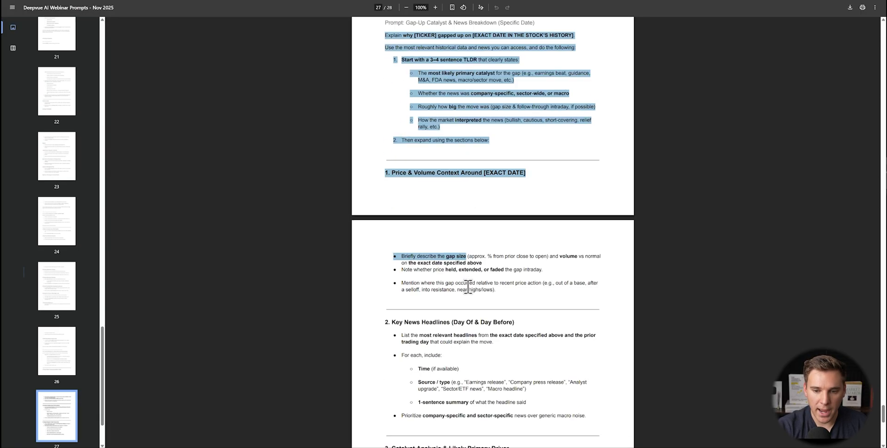
{"action": "scroll", "scroll_direction": "down", "scroll_amount": 3}
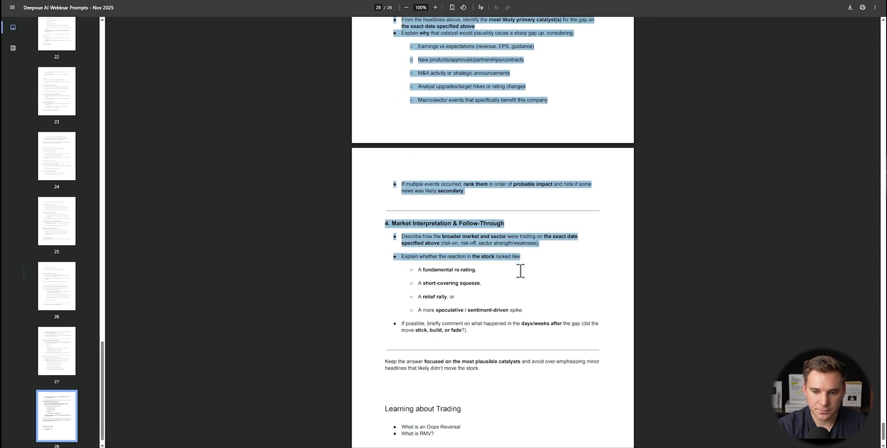
{"action": "scroll", "scroll_direction": "down", "scroll_amount": 3}
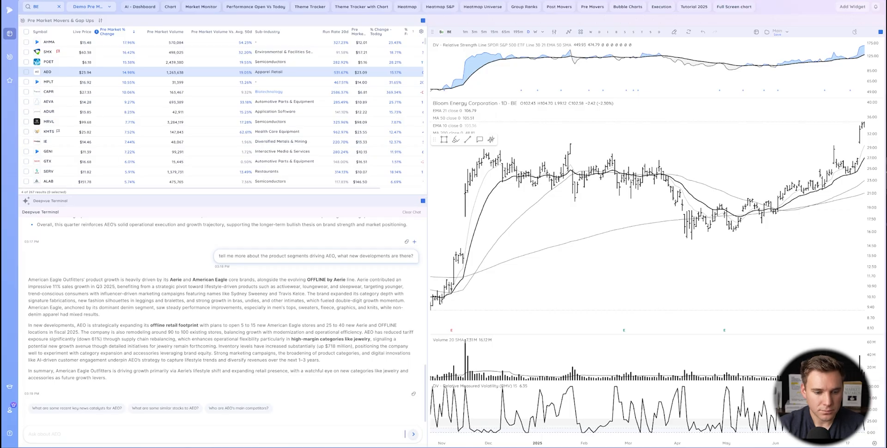
Clear the terminal chat and submit the gap-up prompt for BE dated July 24th 2025.
{"action": "left_click", "coordinate": [413, 213]}
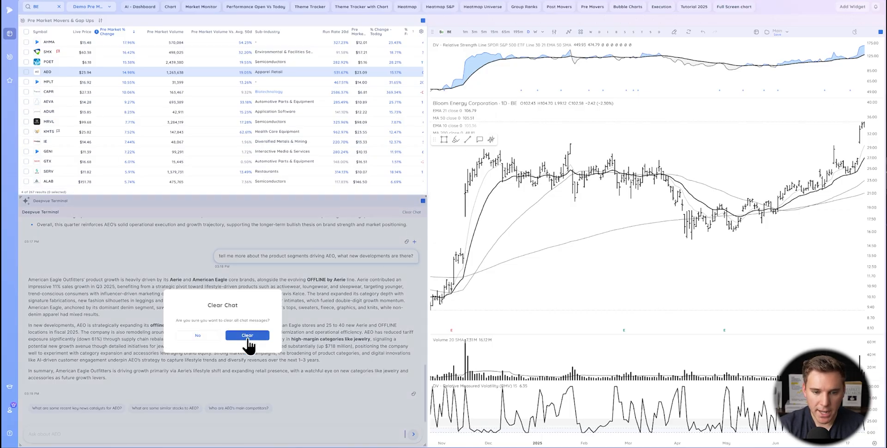
{"action": "left_click", "coordinate": [247, 336]}
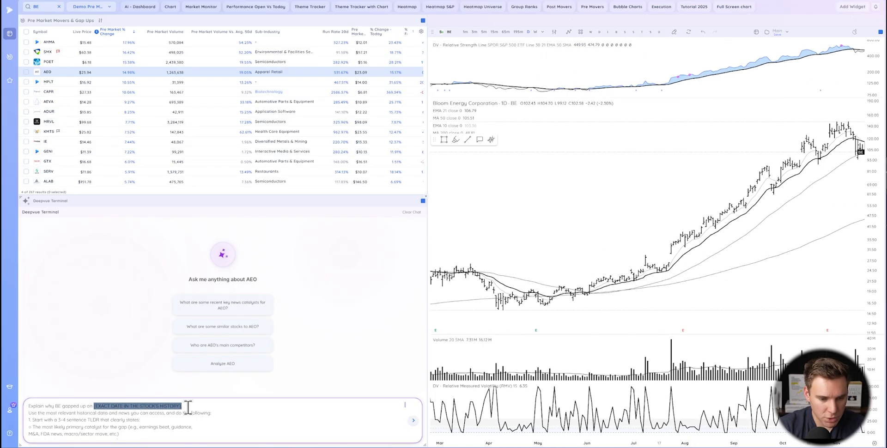
{"action": "type", "text": "July"}
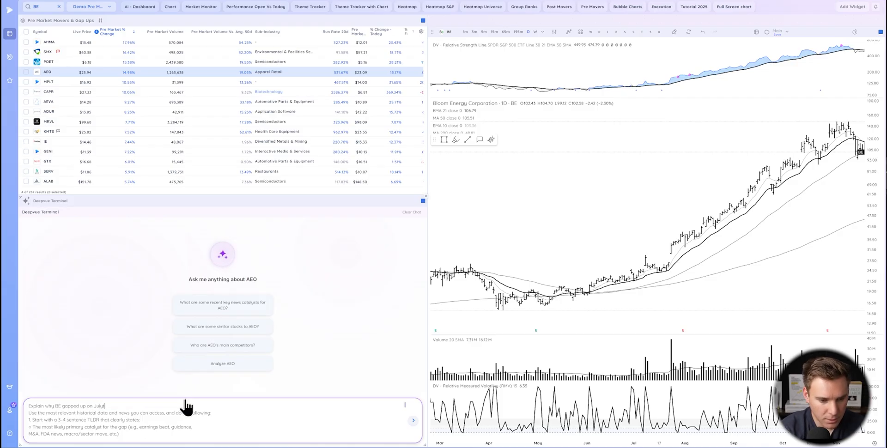
{"action": "type", "text": "24"}
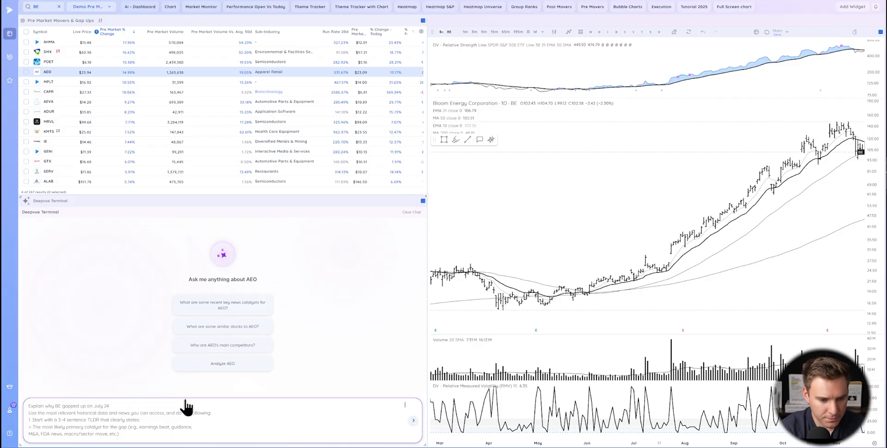
{"action": "type", "text": "th 2025"}
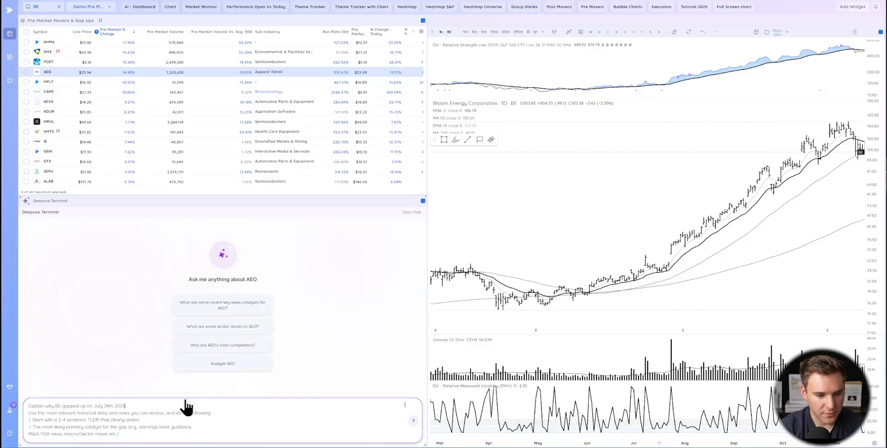
{"action": "left_click", "coordinate": [414, 421]}
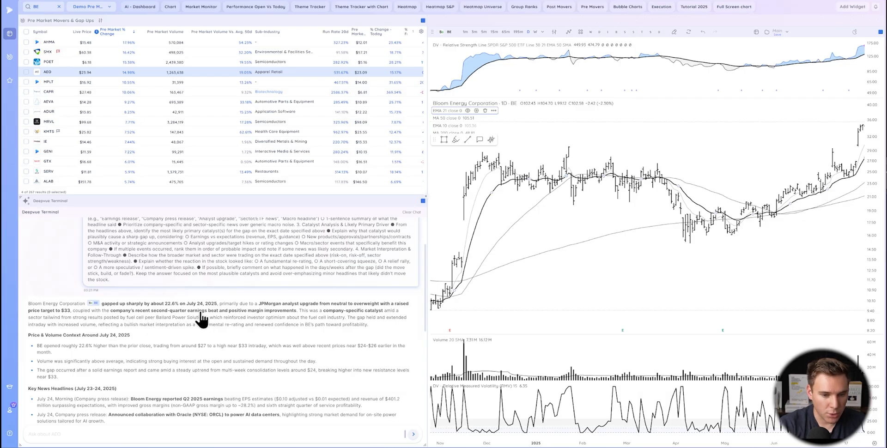
{"action": "mouse_move", "coordinate": [317, 318]}
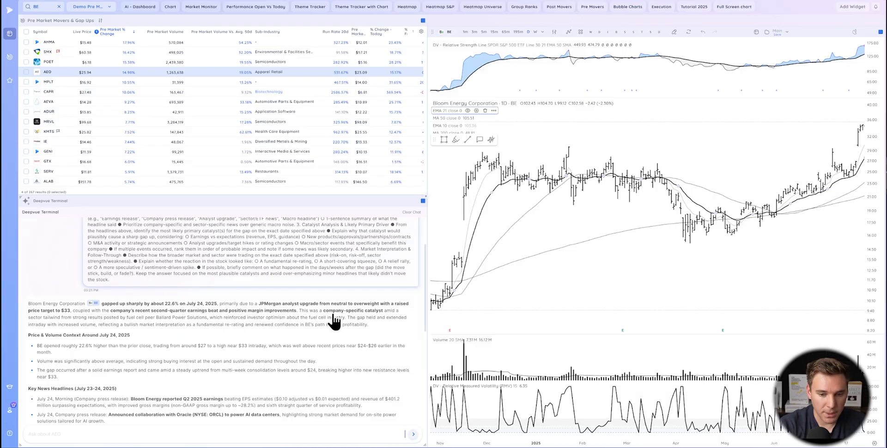
{"action": "mouse_move", "coordinate": [74, 325]}
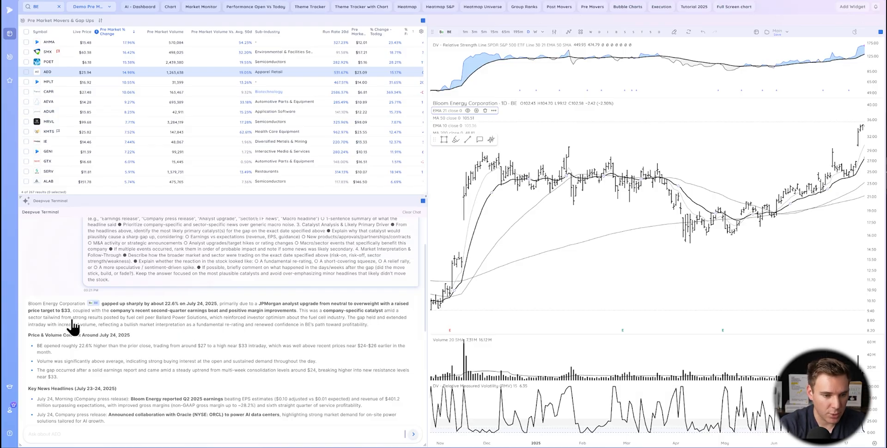
{"action": "mouse_move", "coordinate": [184, 330]}
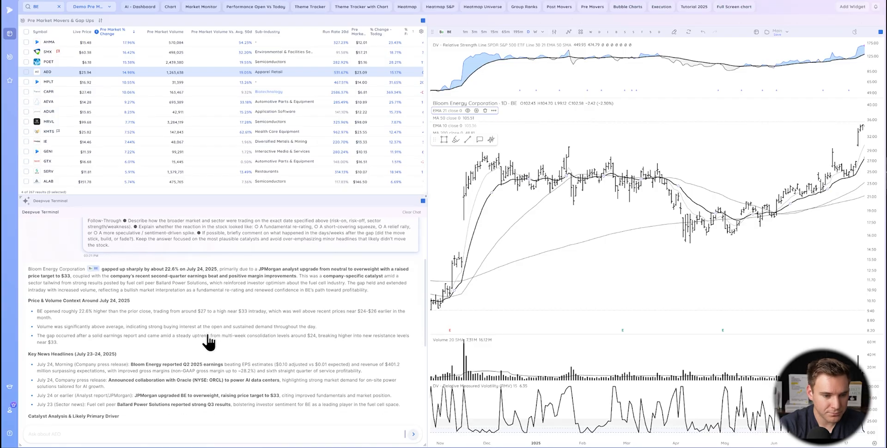
Scroll through the BE gap-up breakdown's price context, headlines and catalyst analysis.
{"action": "scroll", "scroll_direction": "down", "scroll_amount": 3}
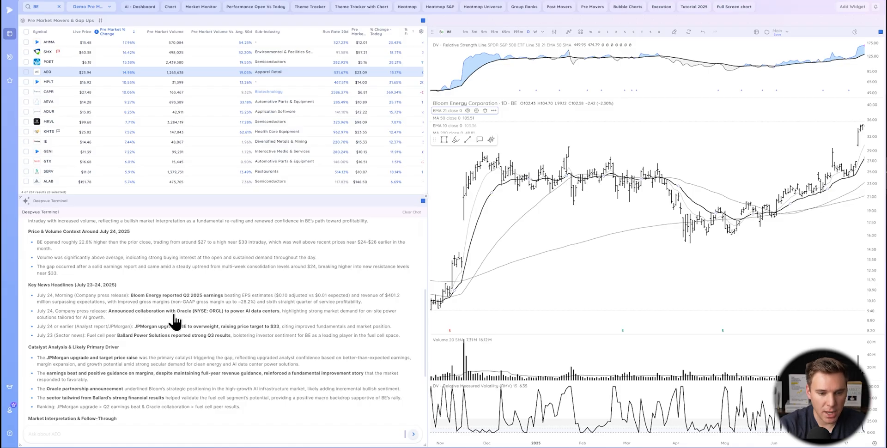
{"action": "mouse_move", "coordinate": [258, 322]}
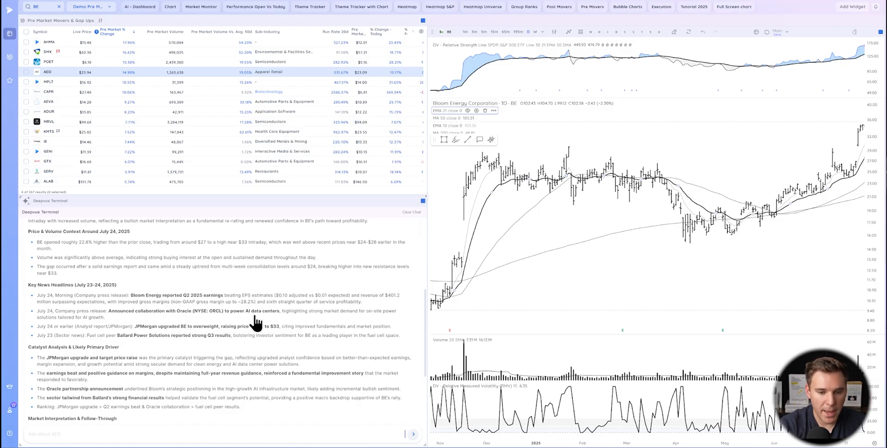
{"action": "mouse_move", "coordinate": [153, 331]}
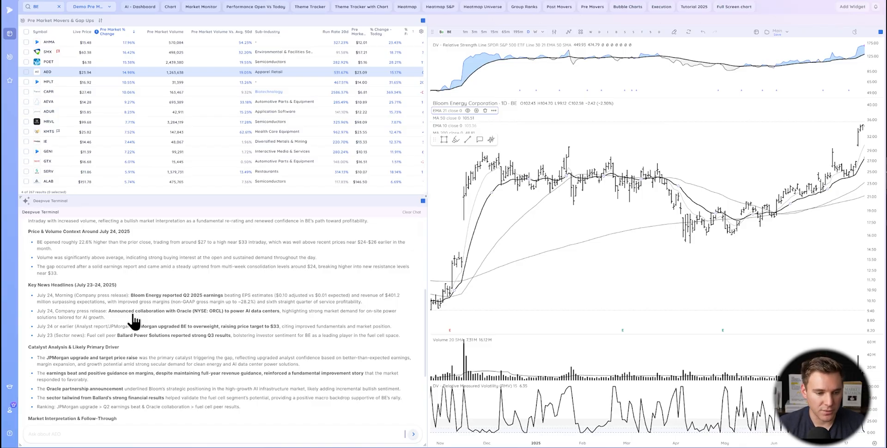
{"action": "double_click", "coordinate": [85, 389]}
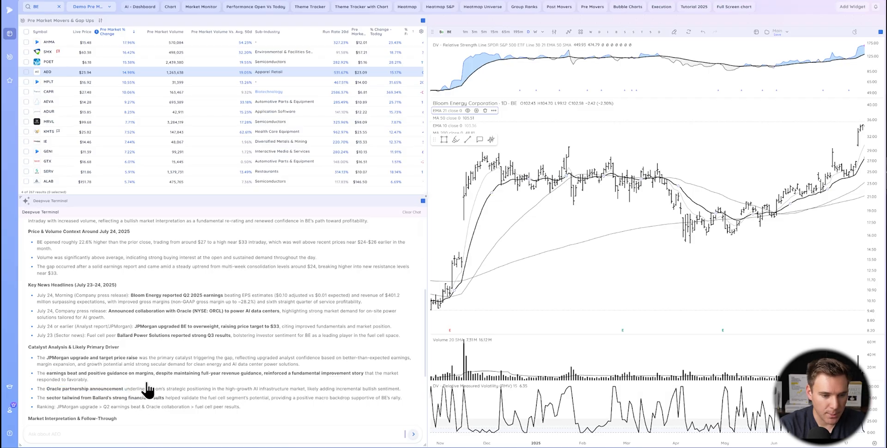
{"action": "mouse_move", "coordinate": [71, 411]}
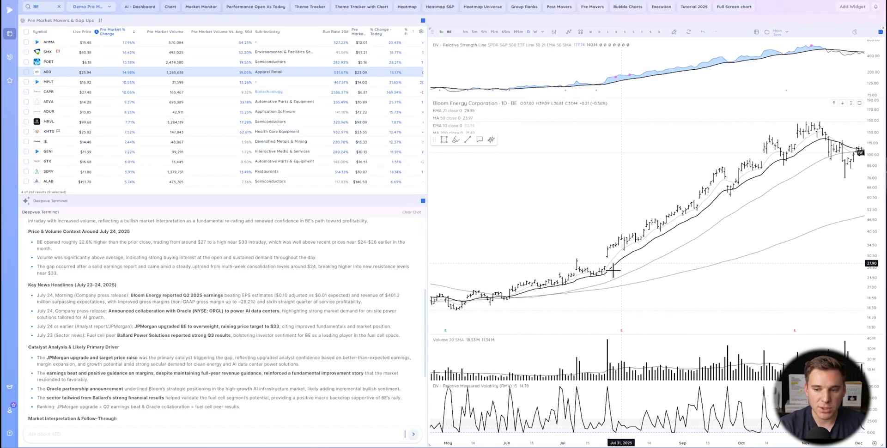
{"action": "mouse_move", "coordinate": [611, 274]}
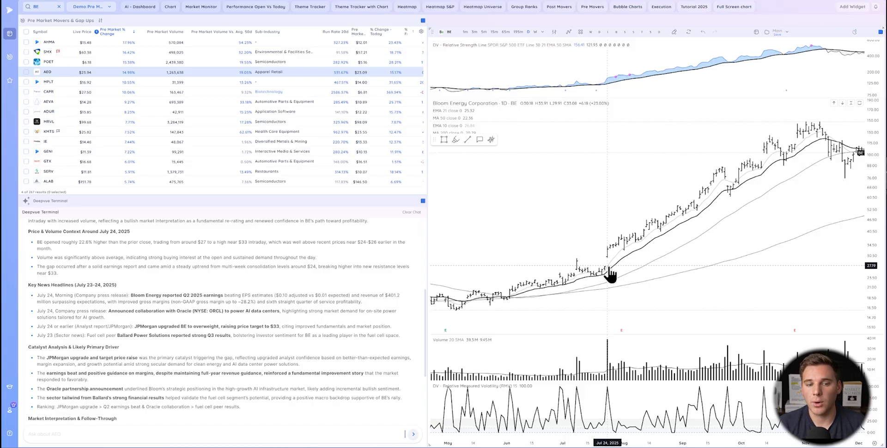
{"action": "mouse_move", "coordinate": [146, 360]}
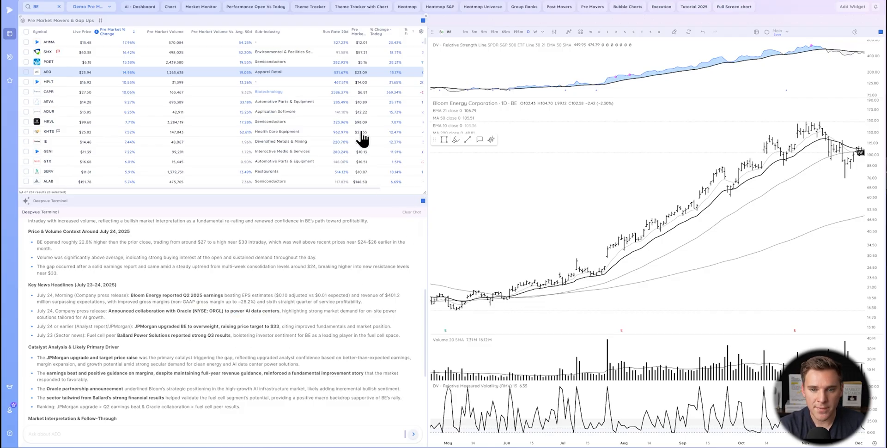
{"action": "mouse_move", "coordinate": [407, 232]}
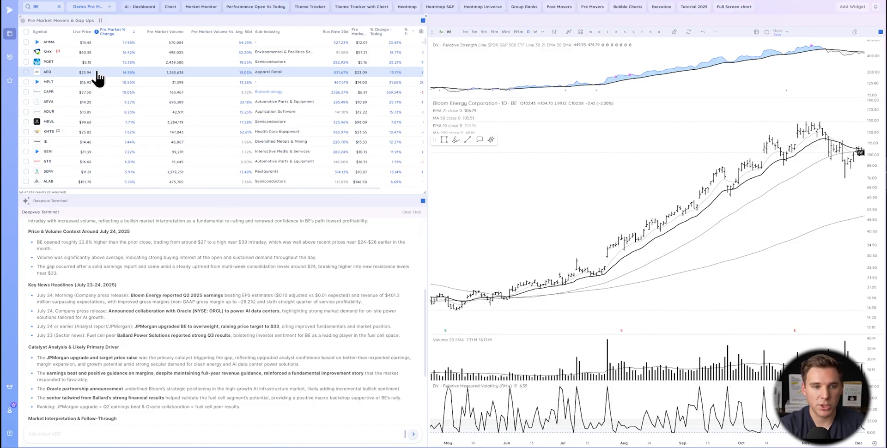
{"action": "mouse_move", "coordinate": [112, 33]}
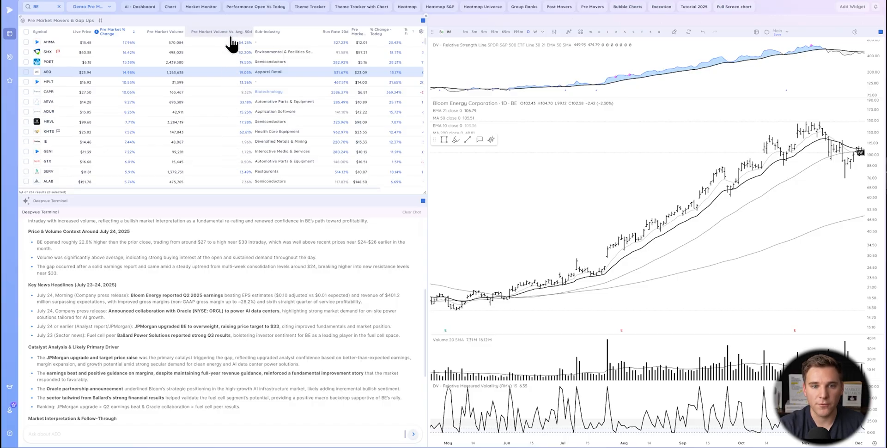
{"action": "mouse_move", "coordinate": [243, 107]}
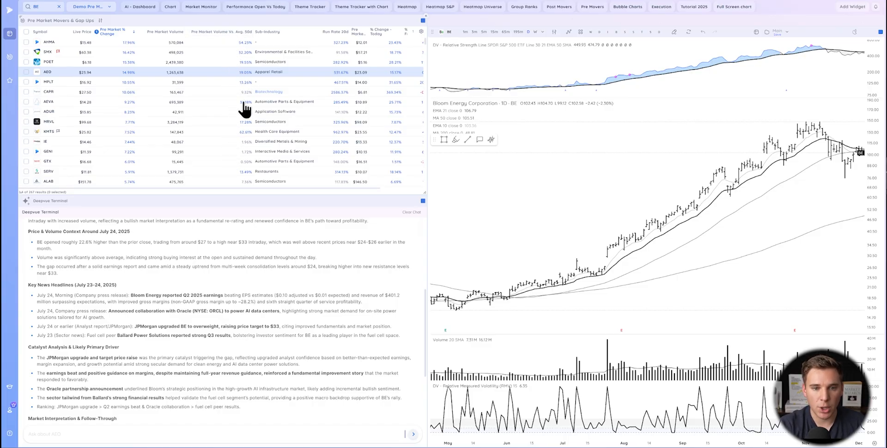
{"action": "mouse_move", "coordinate": [236, 140]}
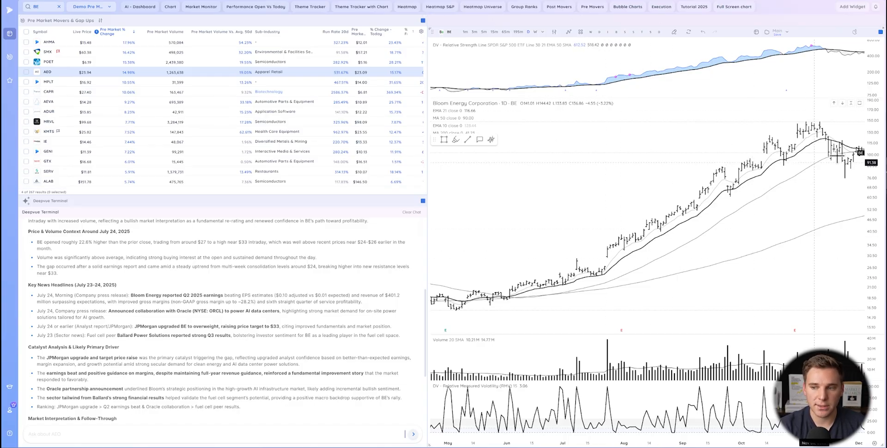
{"action": "mouse_move", "coordinate": [610, 194]}
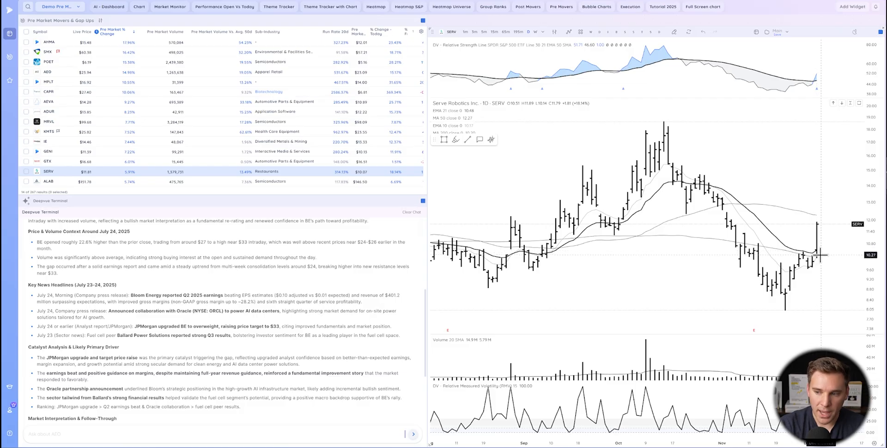
{"action": "mouse_move", "coordinate": [599, 251]}
{"action": "type", "text": "ANF"}
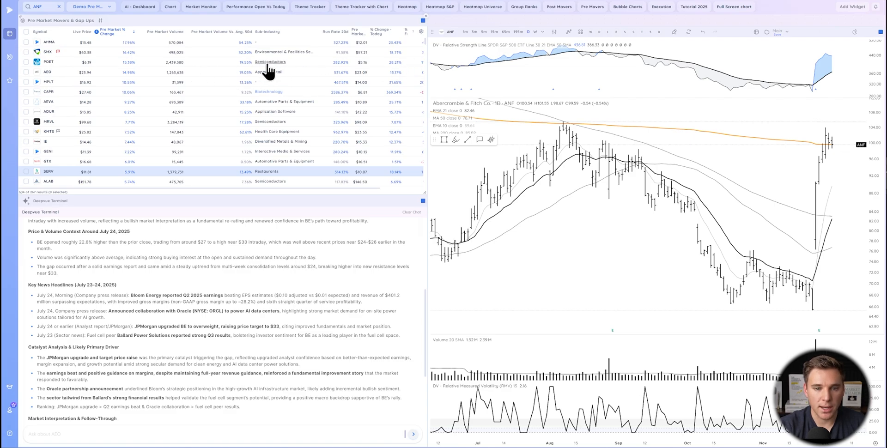
{"action": "mouse_move", "coordinate": [286, 76]}
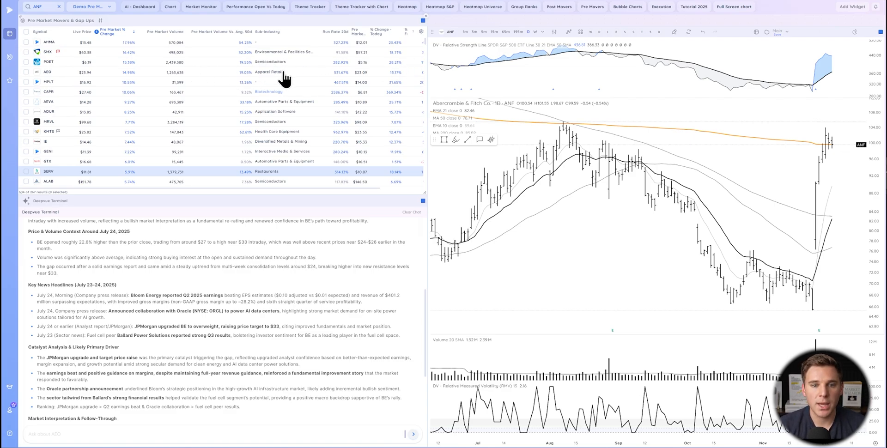
{"action": "mouse_move", "coordinate": [802, 256]}
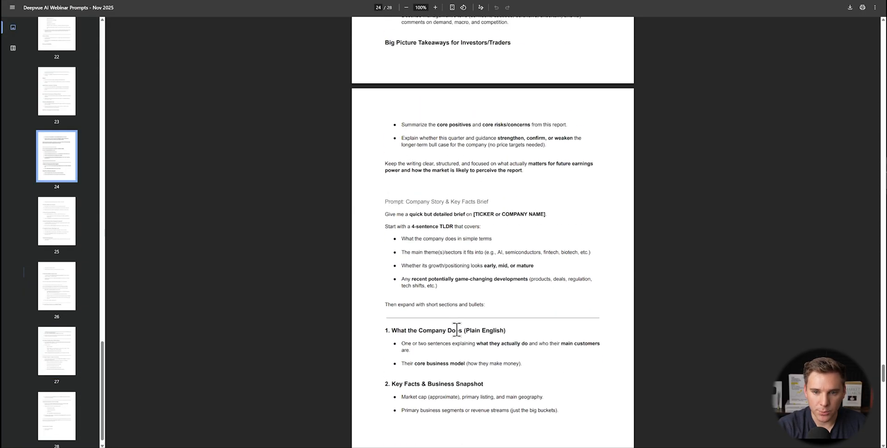
Scroll the prompts PDF toward page 24 and the earnings report analysis prompt.
{"action": "scroll", "scroll_direction": "up", "scroll_amount": 3}
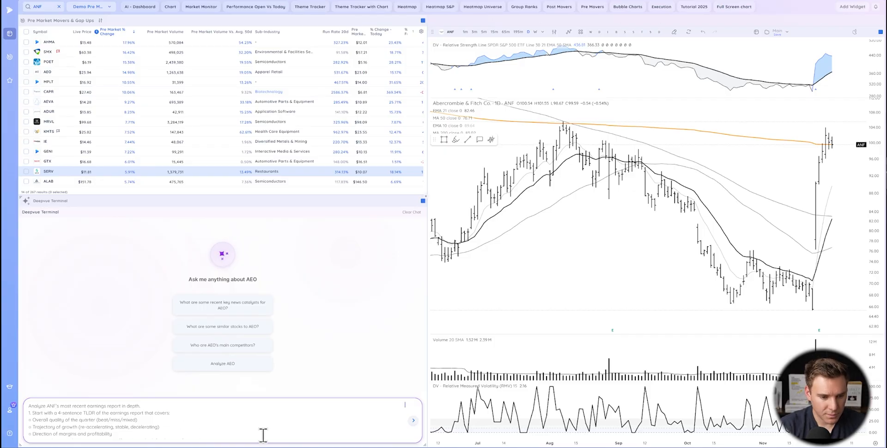
Submit the in-depth ANF earnings report prompt to the AI terminal.
{"action": "left_click", "coordinate": [414, 419]}
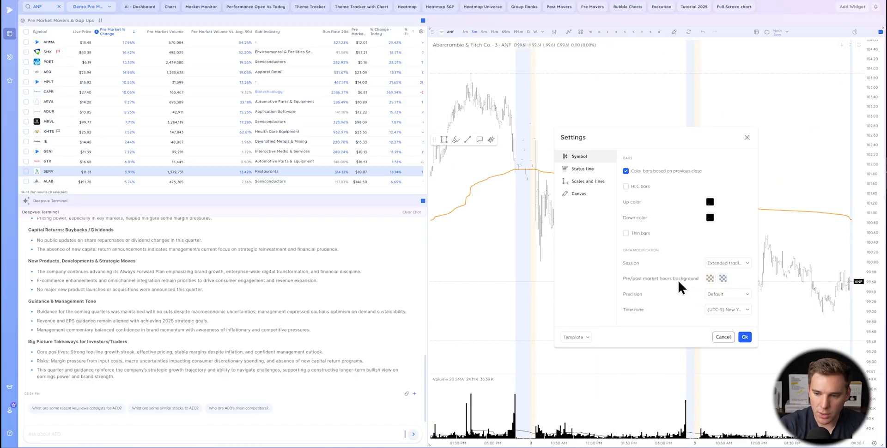
Set the ANF intraday chart's Session to Regular trading hours in chart Settings.
{"action": "left_click", "coordinate": [745, 337]}
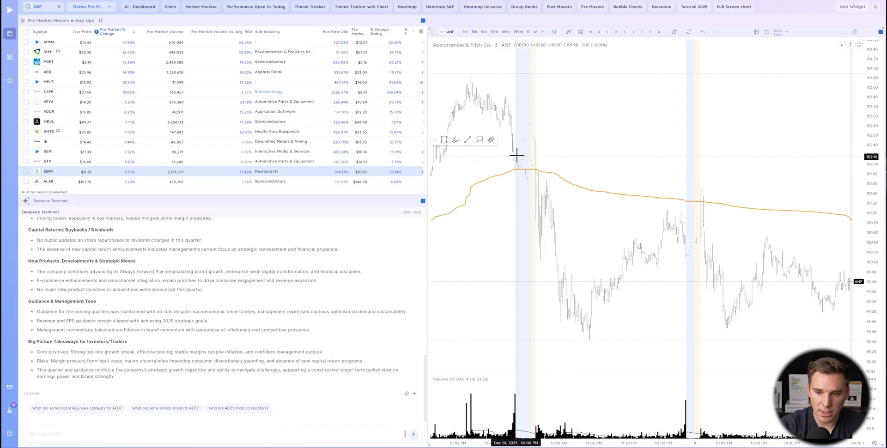
{"action": "mouse_move", "coordinate": [589, 139]}
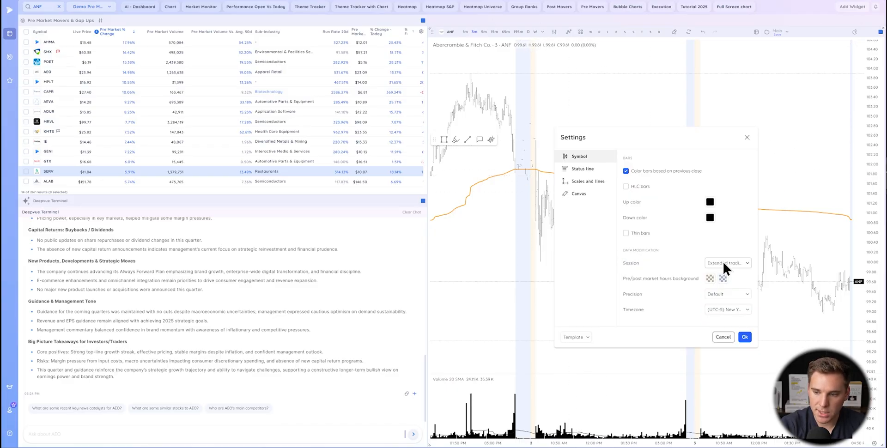
{"action": "left_click", "coordinate": [728, 262]}
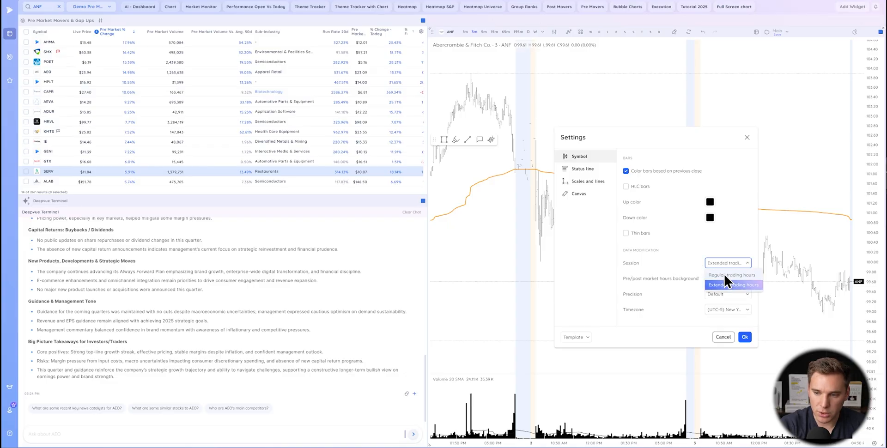
{"action": "left_click", "coordinate": [745, 336]}
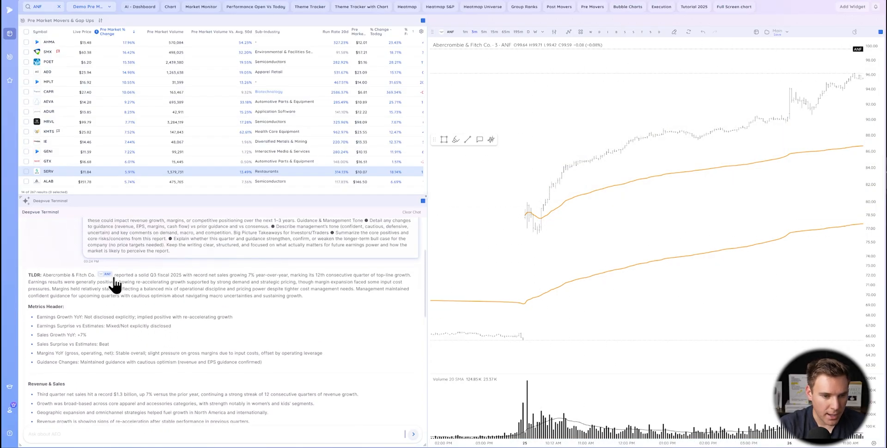
{"action": "mouse_move", "coordinate": [173, 294]}
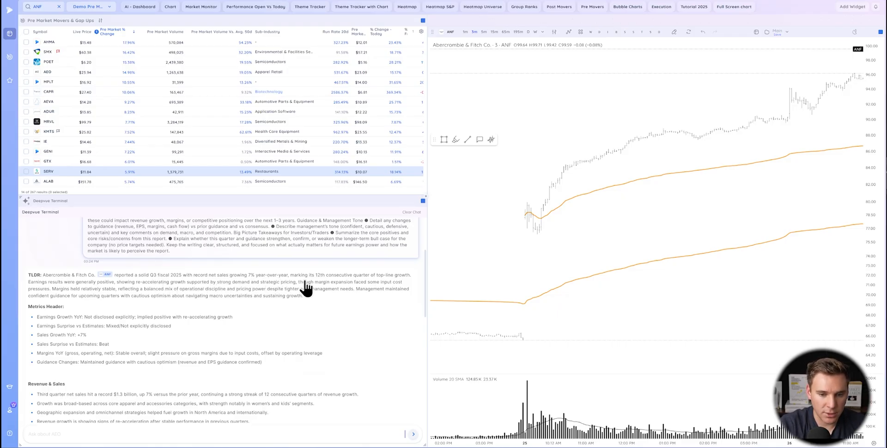
{"action": "mouse_move", "coordinate": [379, 284]}
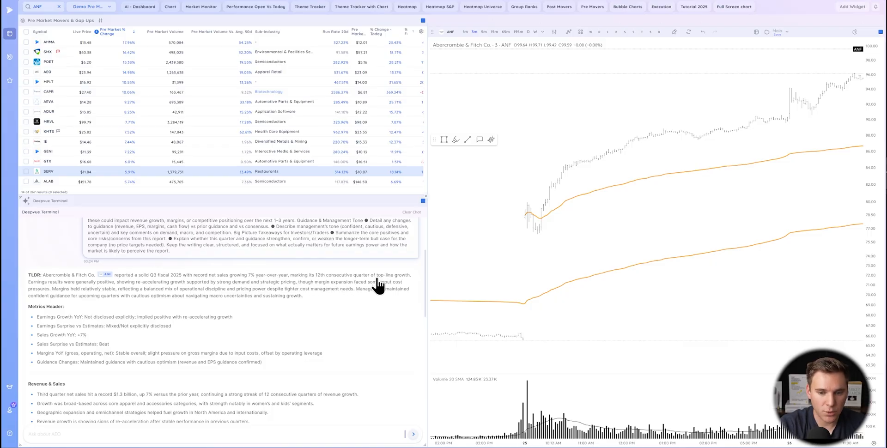
{"action": "mouse_move", "coordinate": [55, 290]}
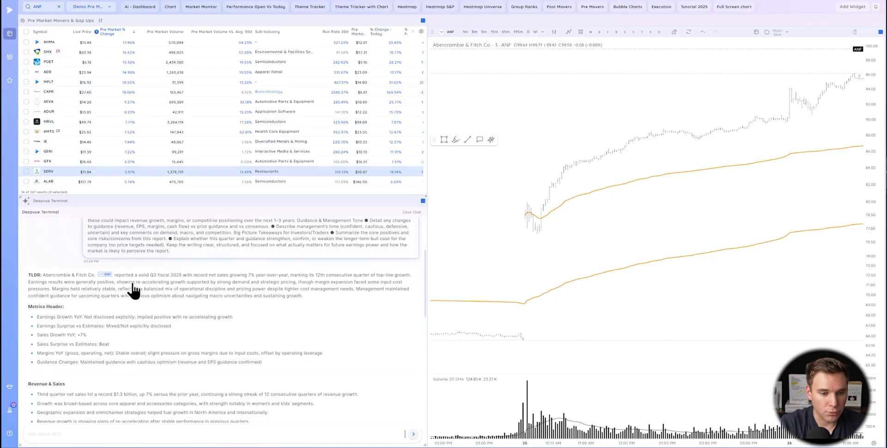
{"action": "mouse_move", "coordinate": [164, 290]}
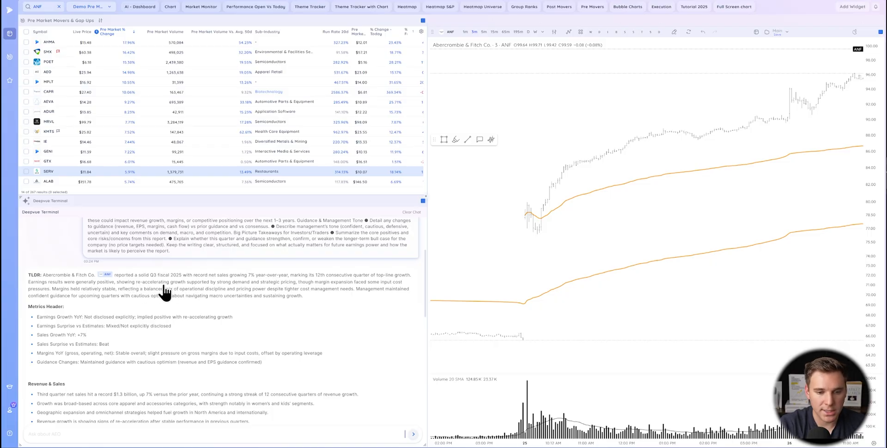
{"action": "mouse_move", "coordinate": [178, 297]}
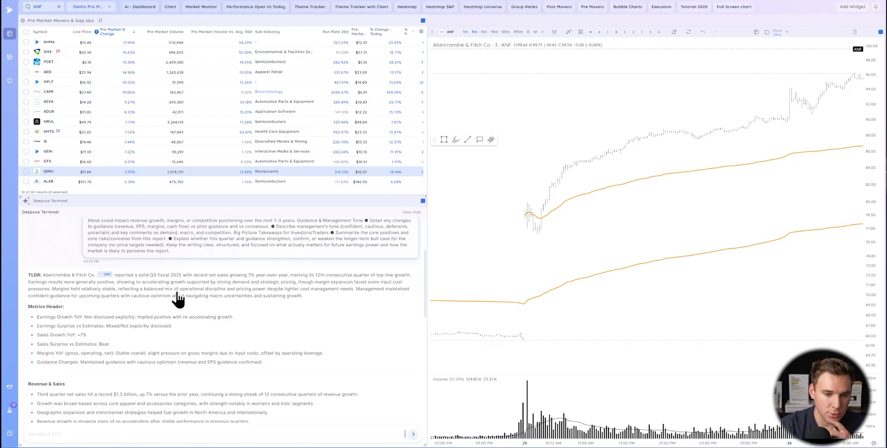
{"action": "mouse_move", "coordinate": [374, 297]}
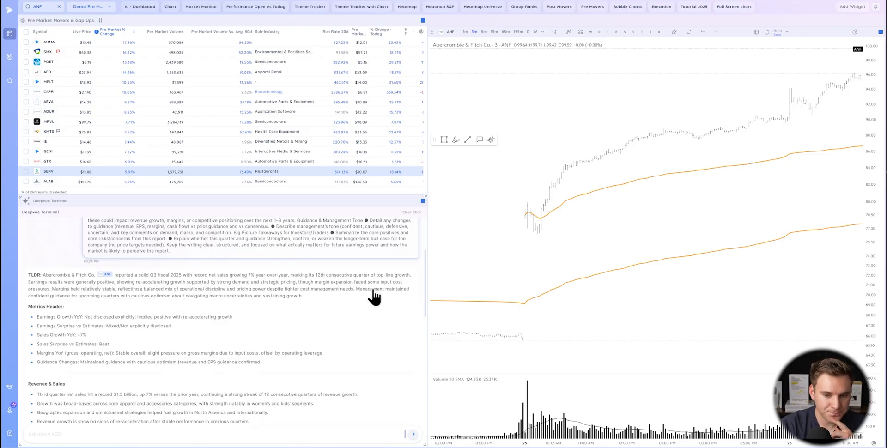
{"action": "mouse_move", "coordinate": [64, 309]}
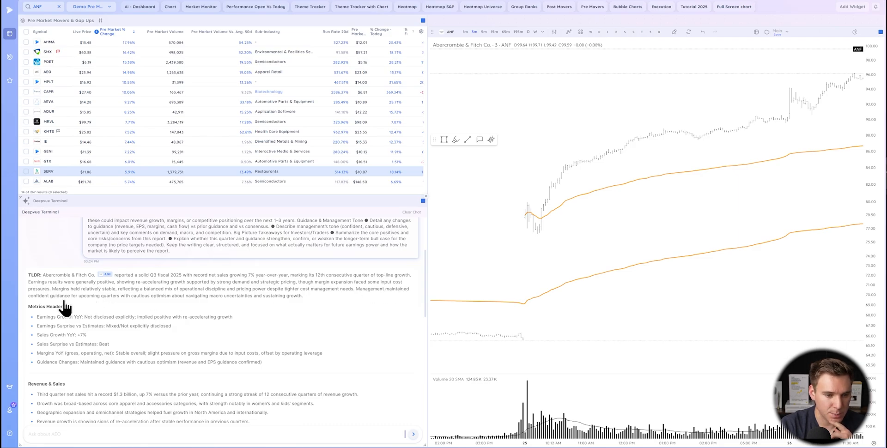
{"action": "mouse_move", "coordinate": [157, 302]}
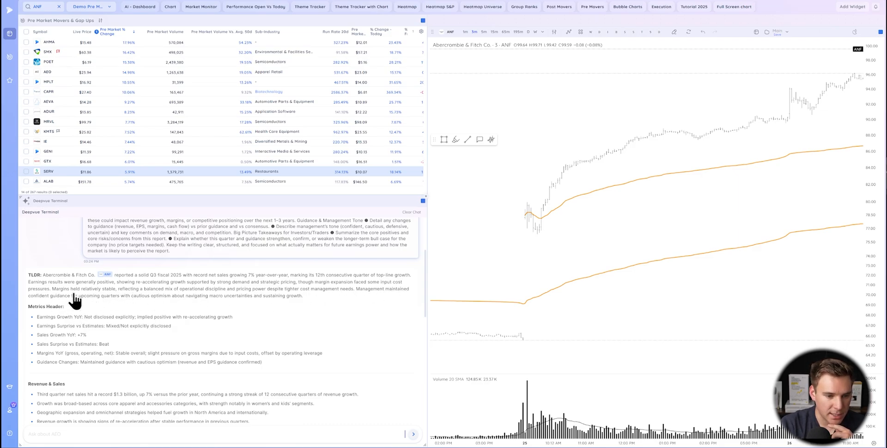
{"action": "mouse_move", "coordinate": [183, 303]}
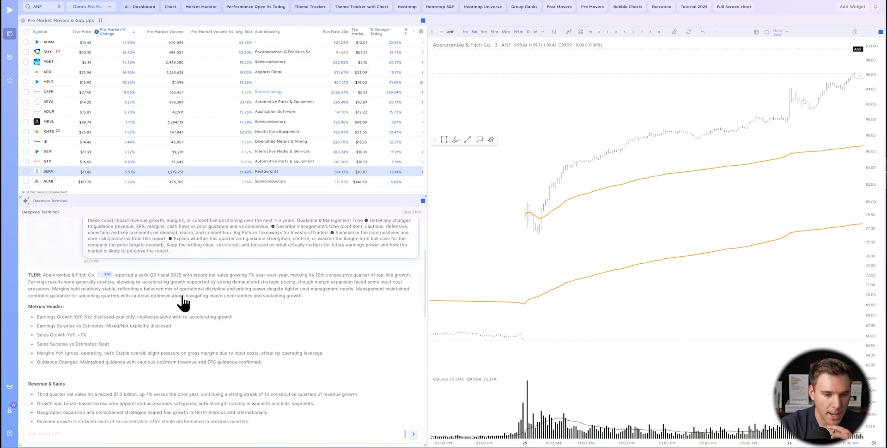
{"action": "mouse_move", "coordinate": [226, 304]}
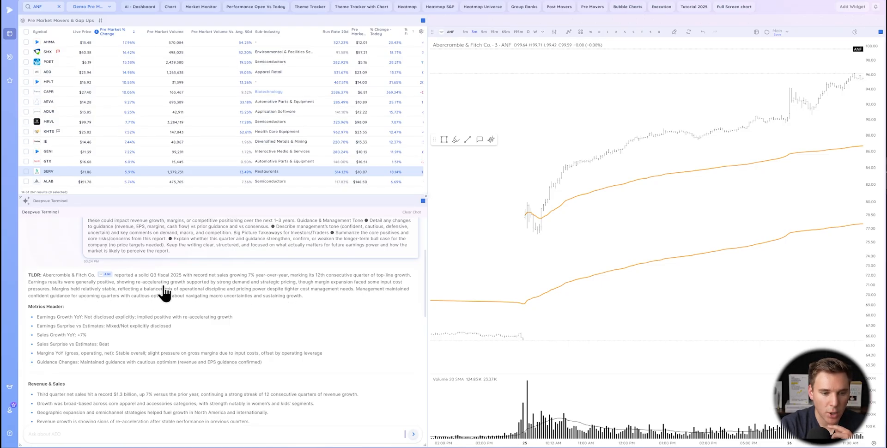
{"action": "mouse_move", "coordinate": [189, 301]}
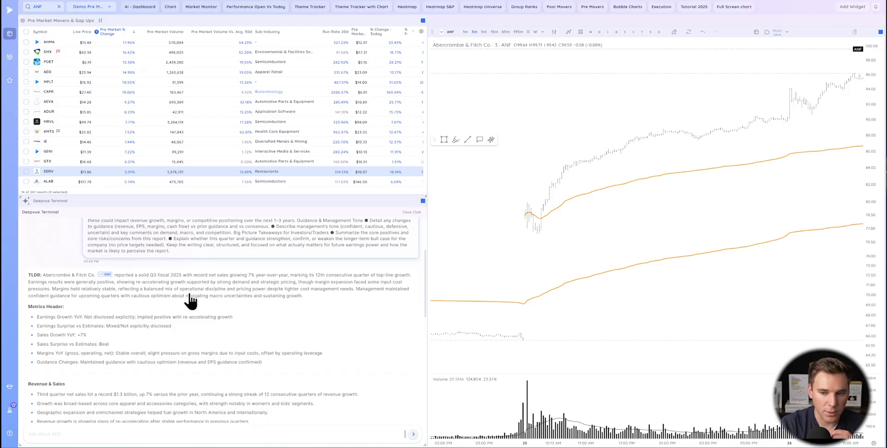
{"action": "mouse_move", "coordinate": [178, 286]}
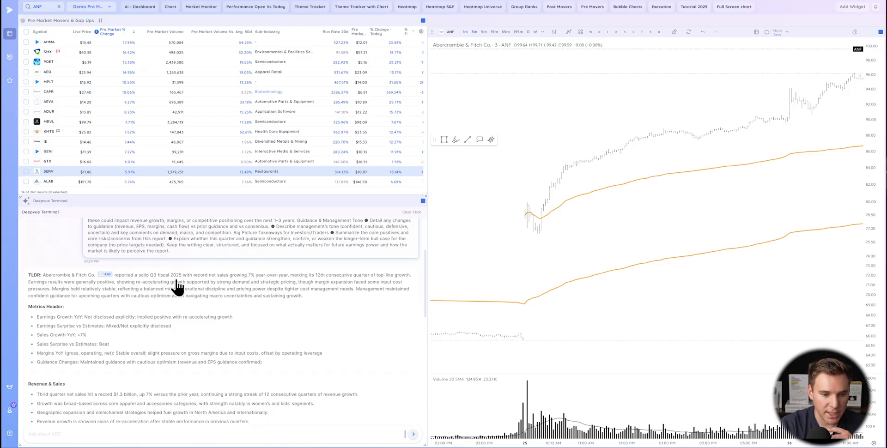
{"action": "scroll", "scroll_direction": "down", "scroll_amount": 3}
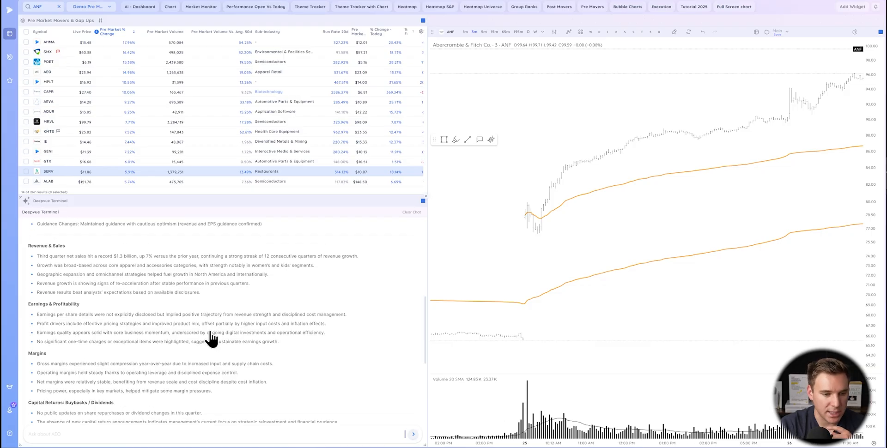
{"action": "scroll", "scroll_direction": "down", "scroll_amount": 3}
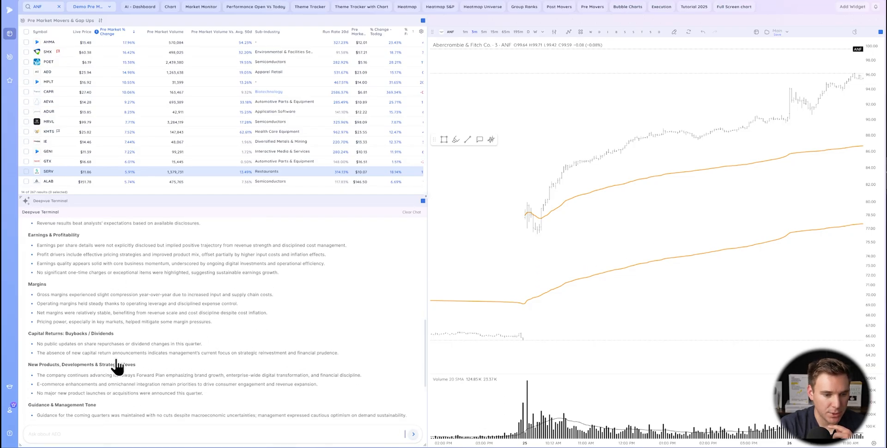
{"action": "scroll", "scroll_direction": "down", "scroll_amount": 3}
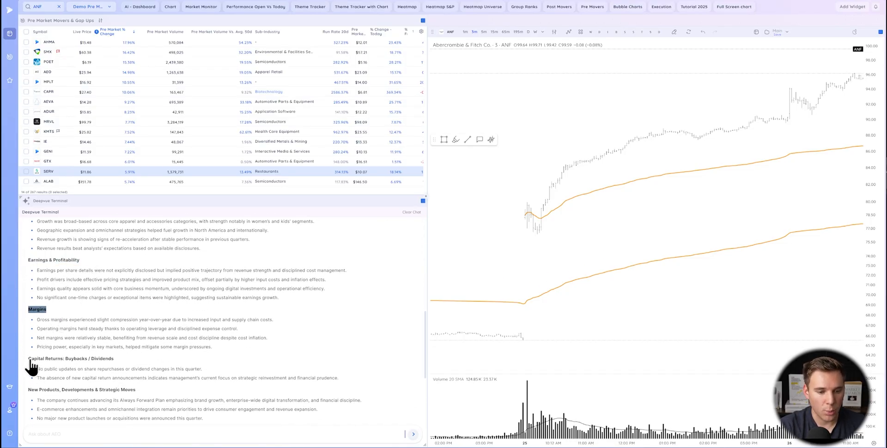
{"action": "double_click", "coordinate": [71, 359]}
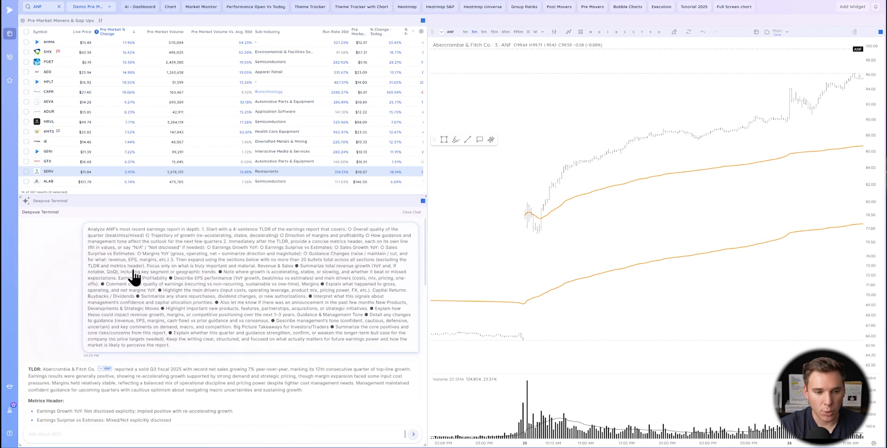
{"action": "scroll", "scroll_direction": "down", "scroll_amount": 3}
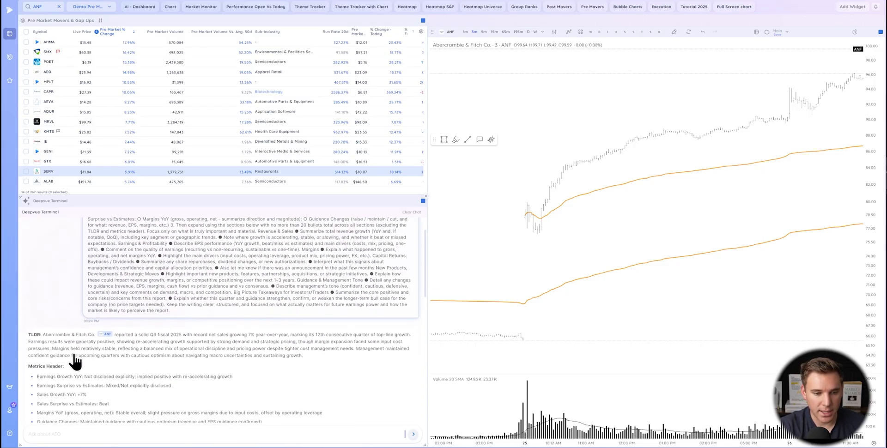
{"action": "scroll", "scroll_direction": "down", "scroll_amount": 3}
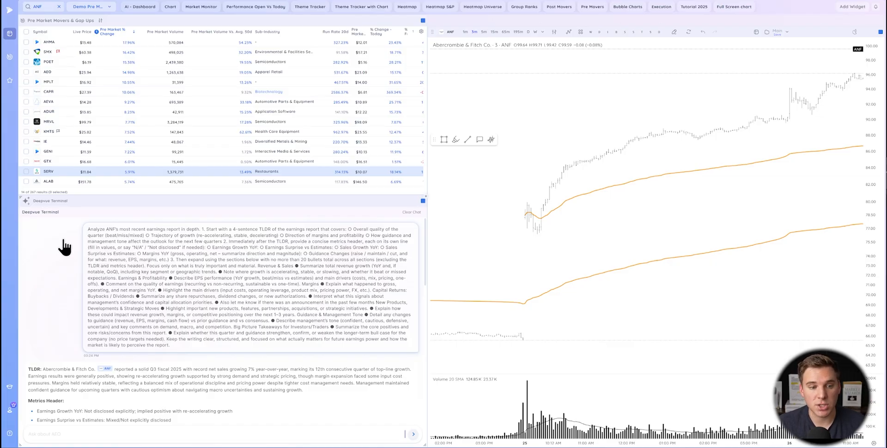
{"action": "mouse_move", "coordinate": [62, 237]}
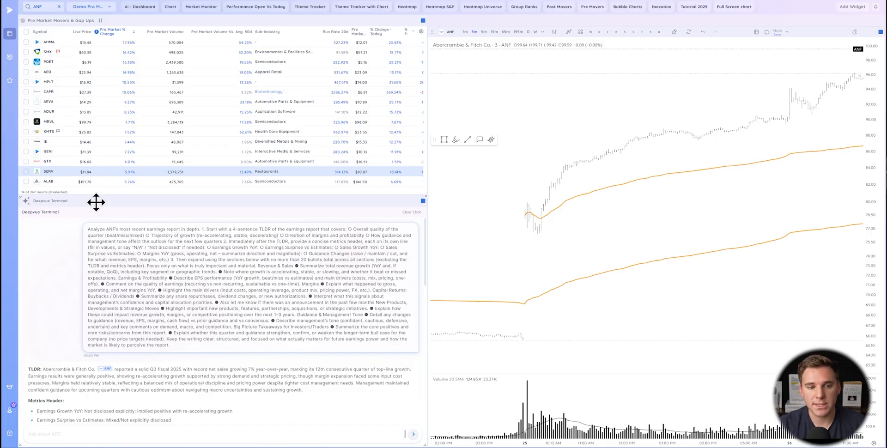
{"action": "mouse_move", "coordinate": [75, 256]}
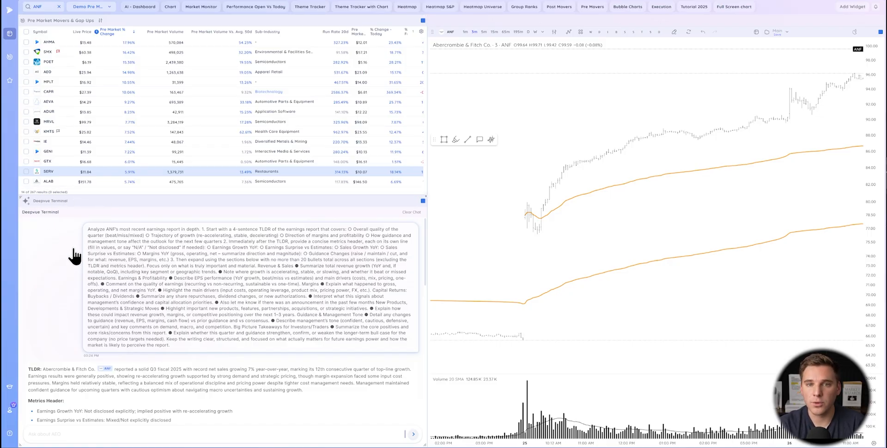